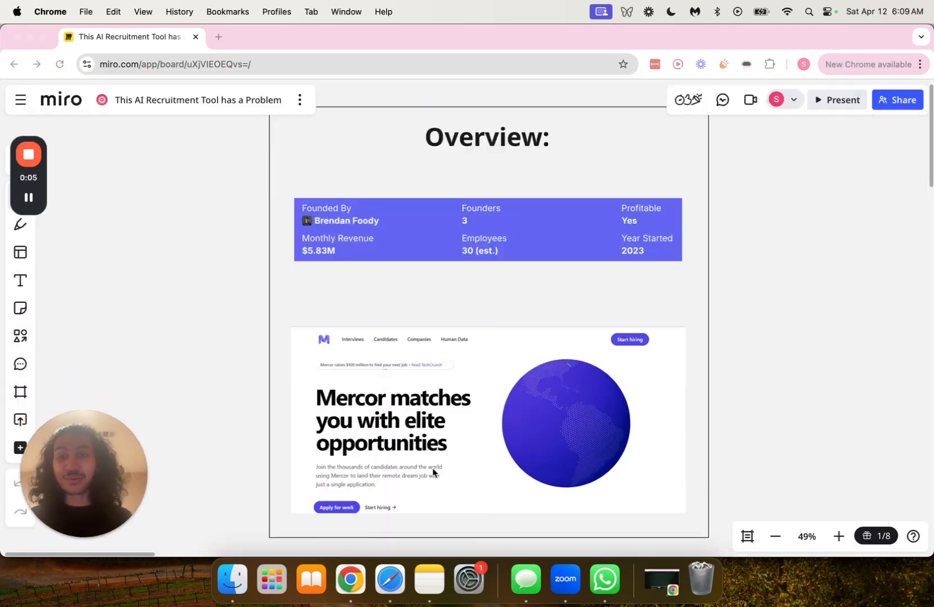
mouse_move(175, 283)
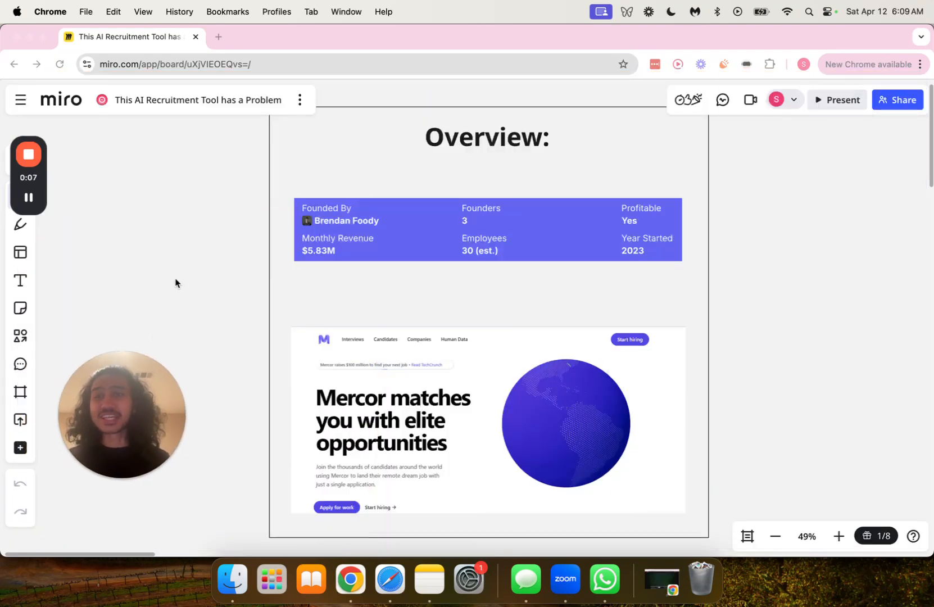
mouse_move(193, 260)
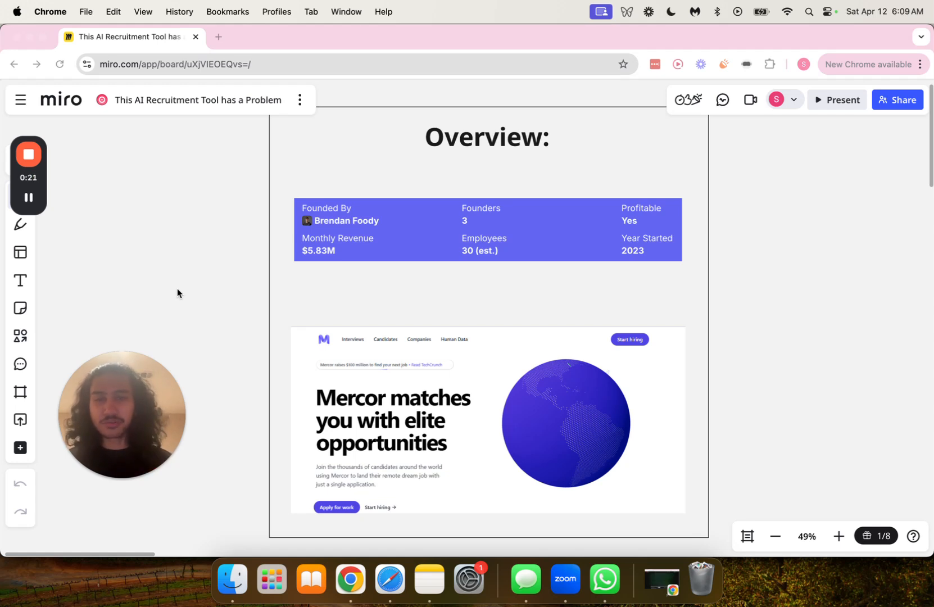
mouse_move(309, 259)
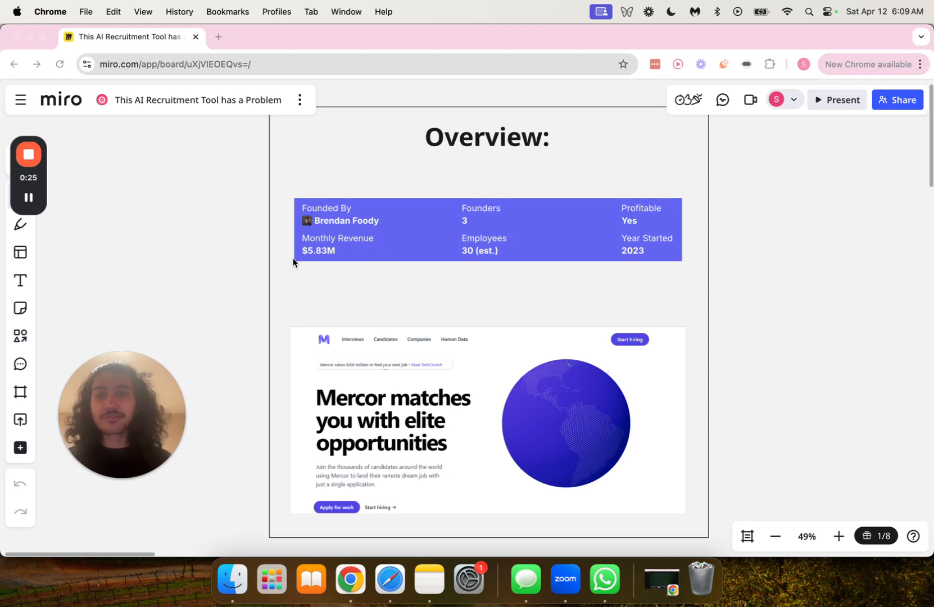
mouse_move(306, 265)
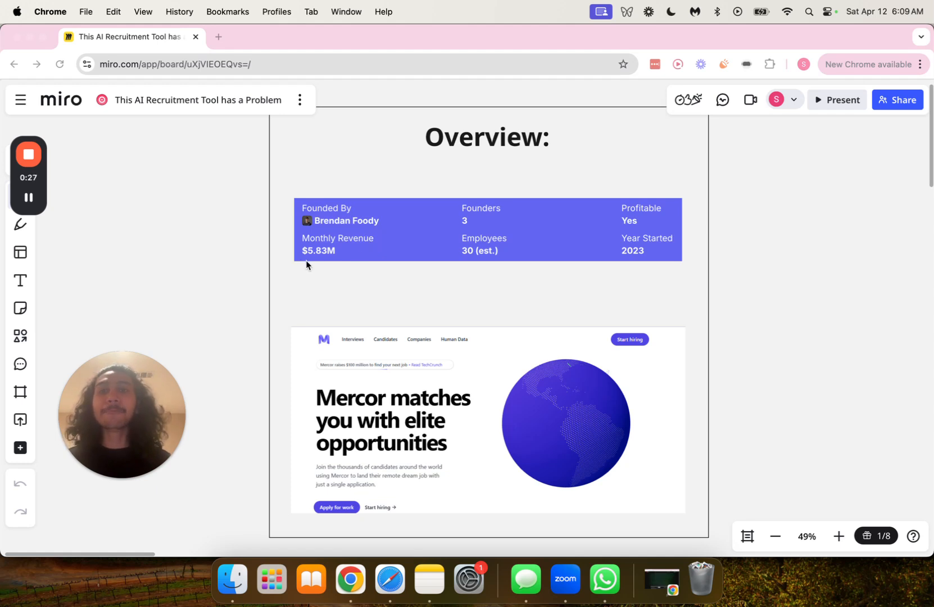
mouse_move(468, 225)
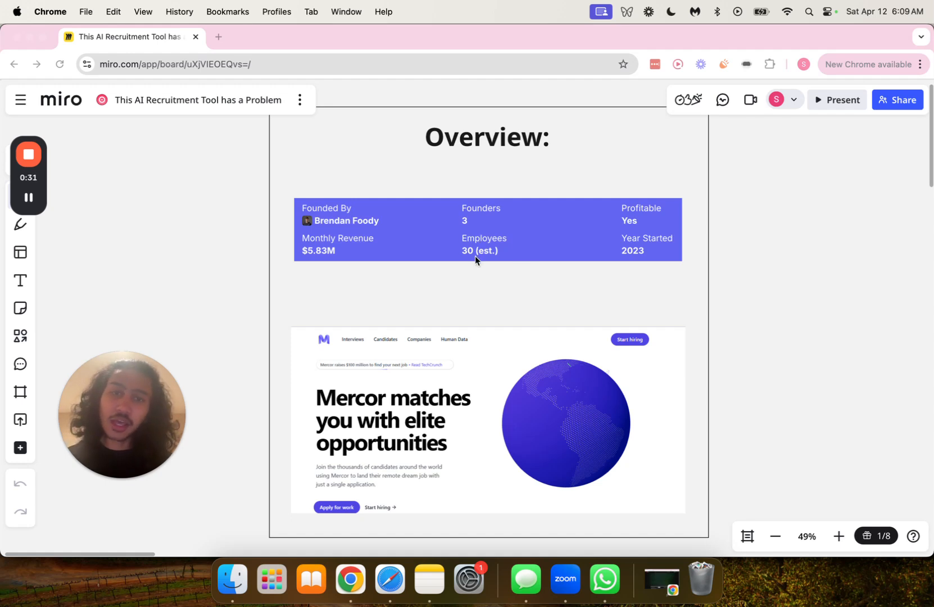
mouse_move(640, 229)
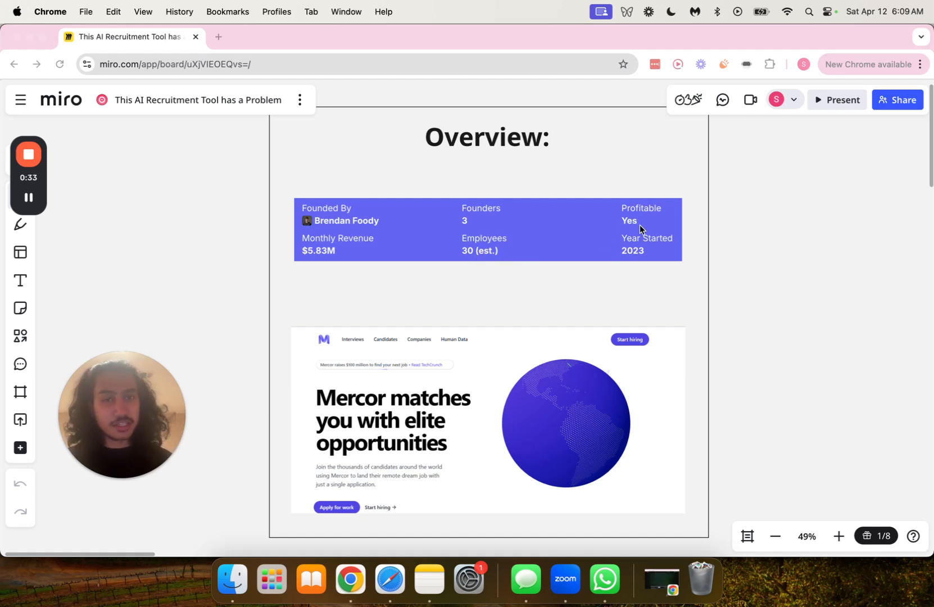
mouse_move(644, 273)
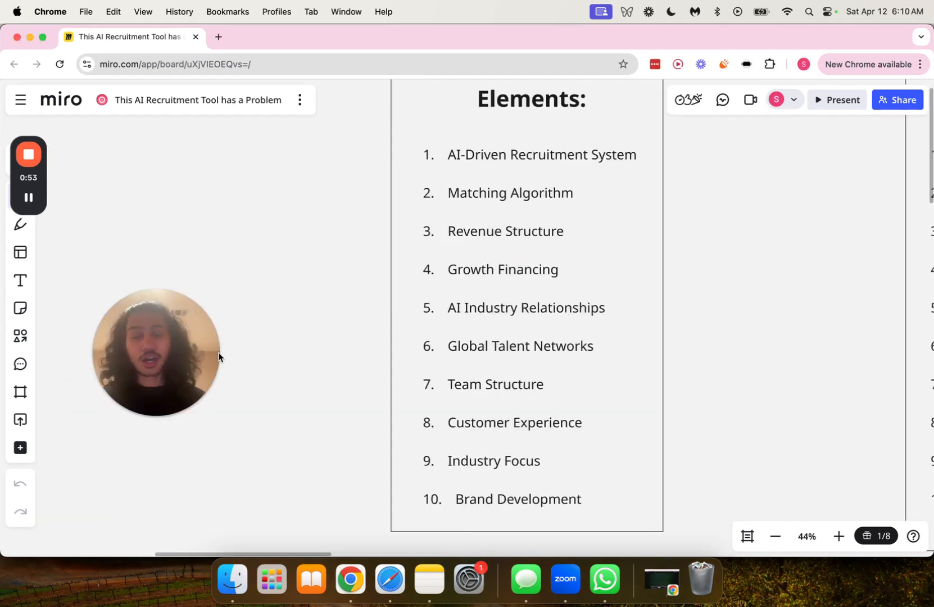
mouse_move(533, 147)
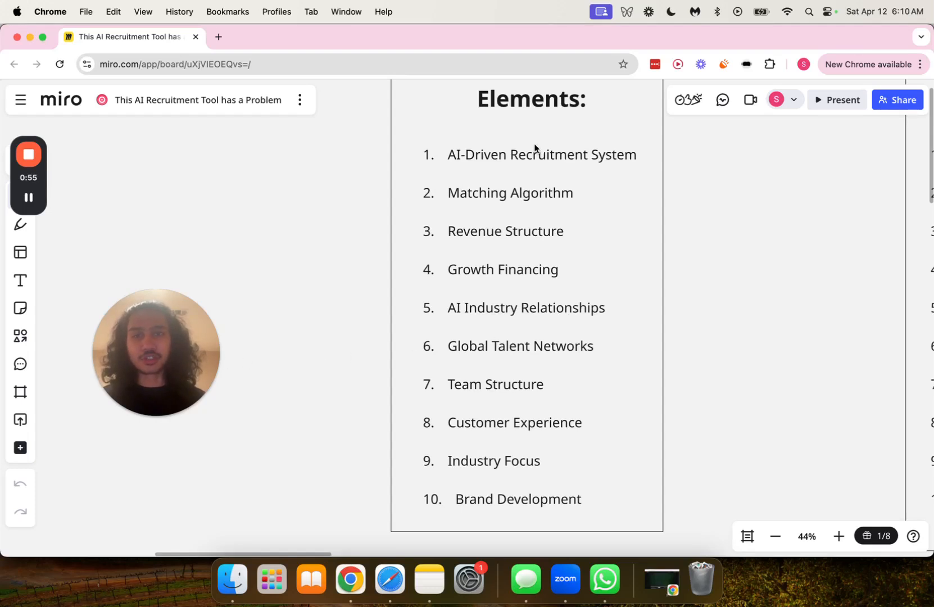
mouse_move(504, 222)
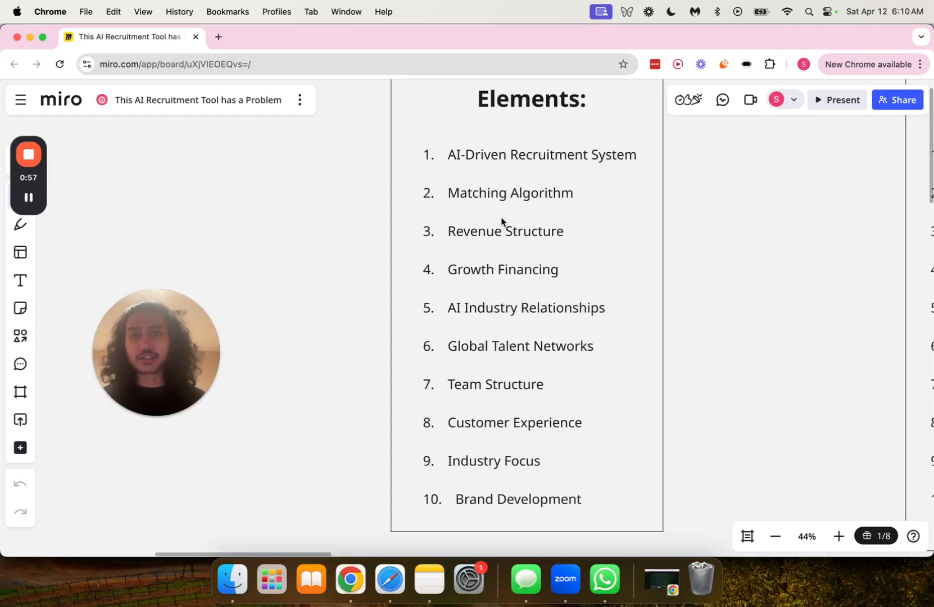
mouse_move(578, 169)
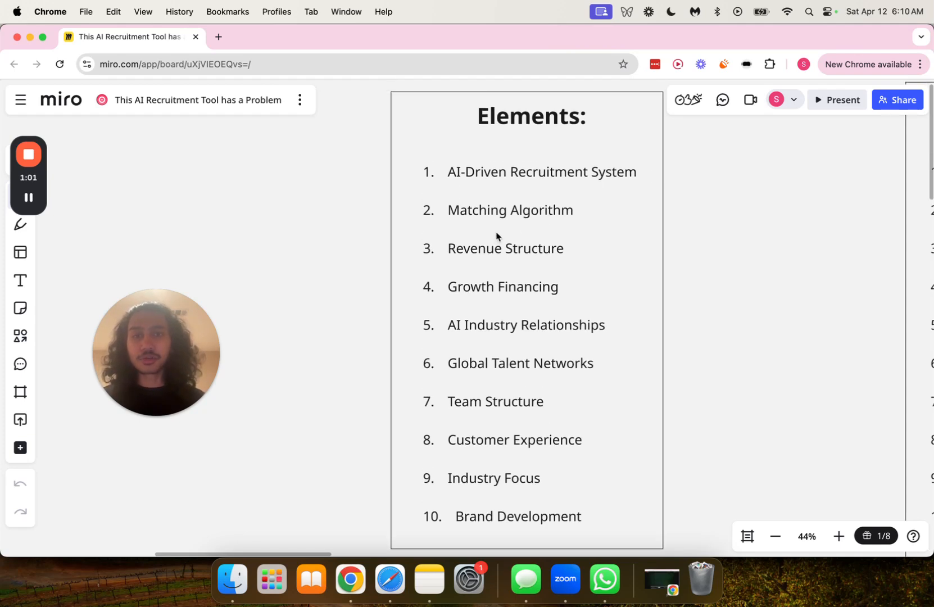
mouse_move(449, 275)
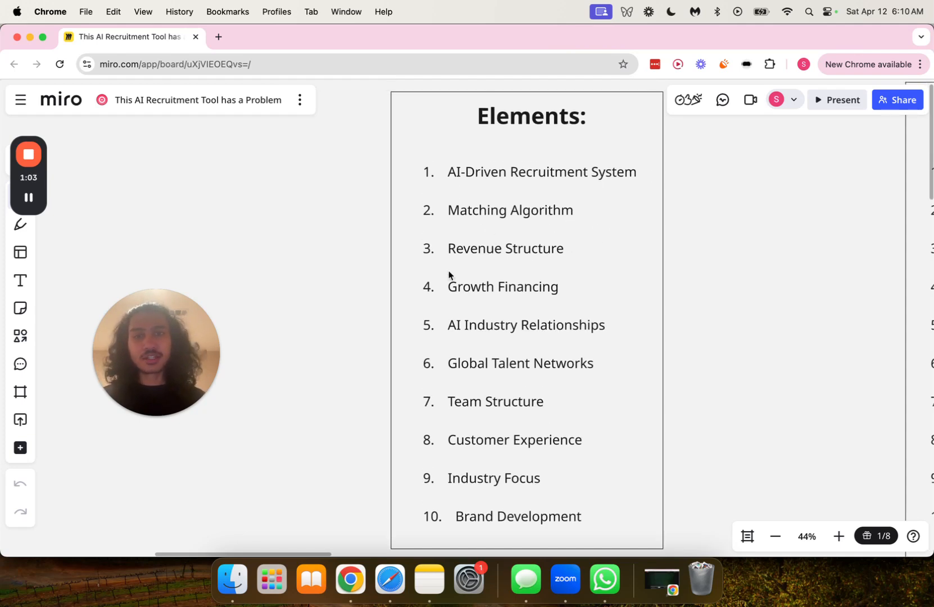
mouse_move(554, 266)
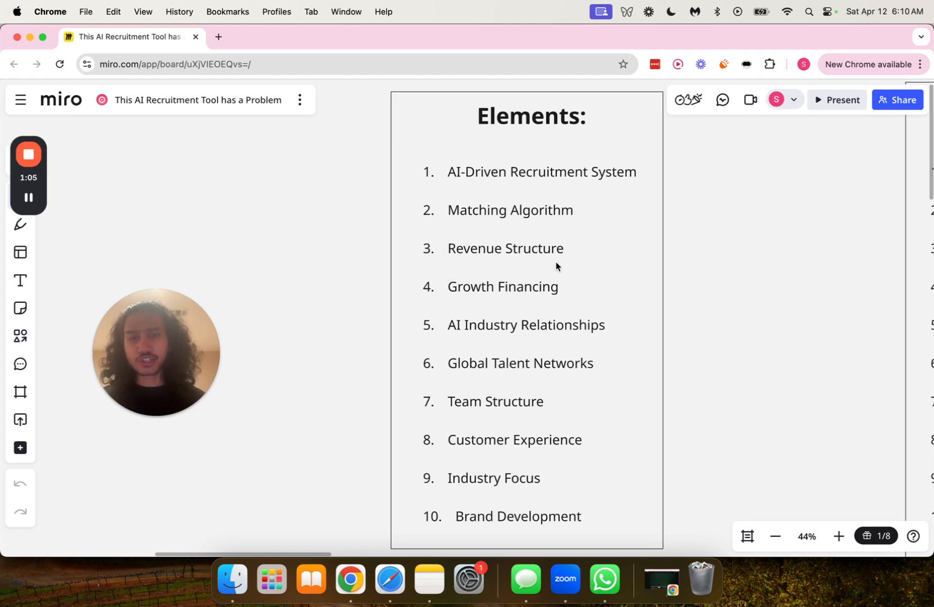
mouse_move(545, 298)
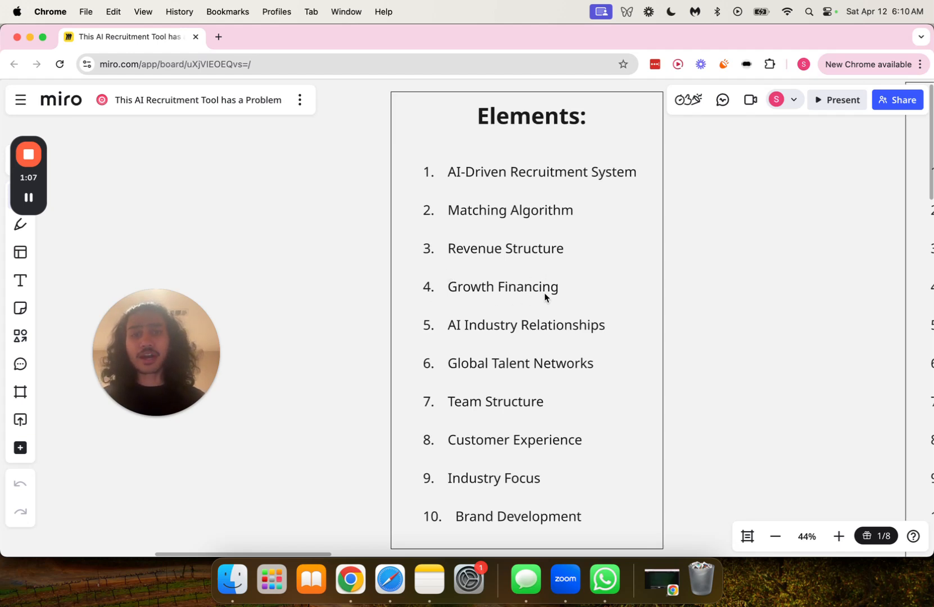
mouse_move(469, 339)
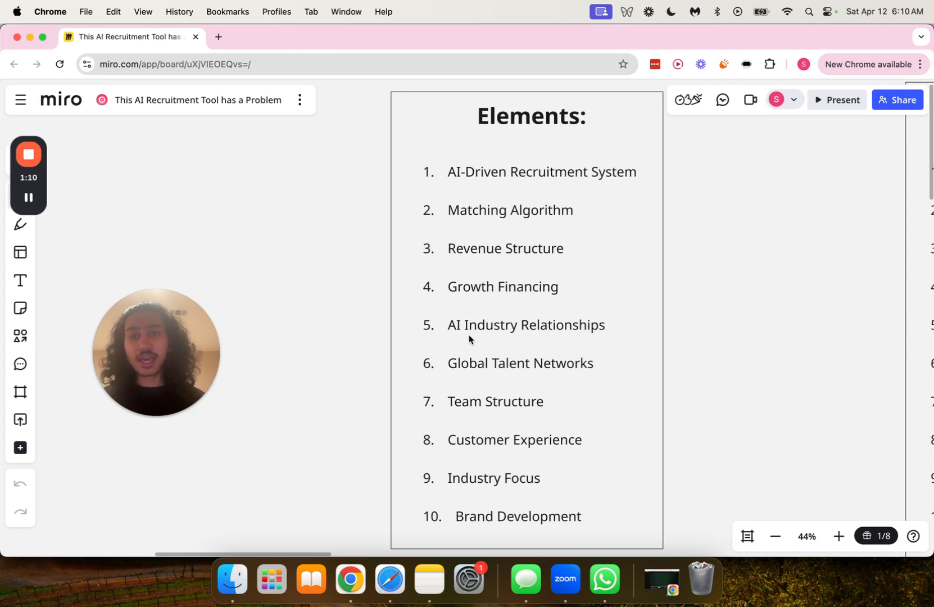
mouse_move(591, 337)
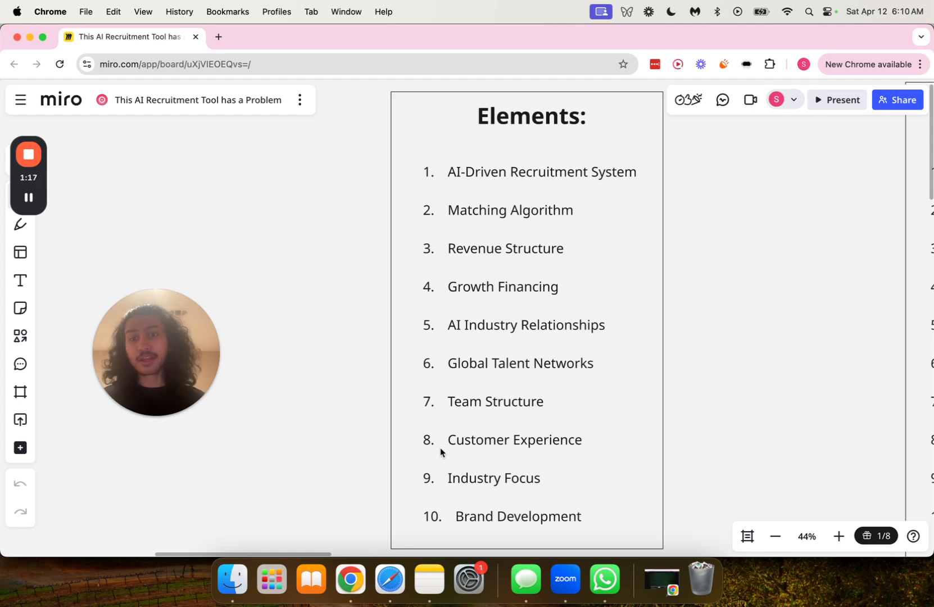
mouse_move(570, 458)
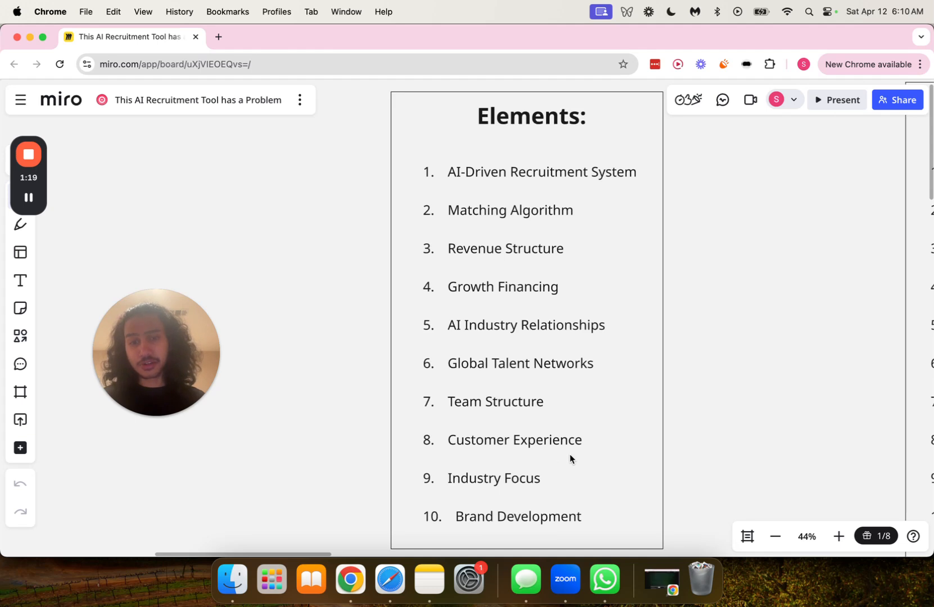
mouse_move(501, 494)
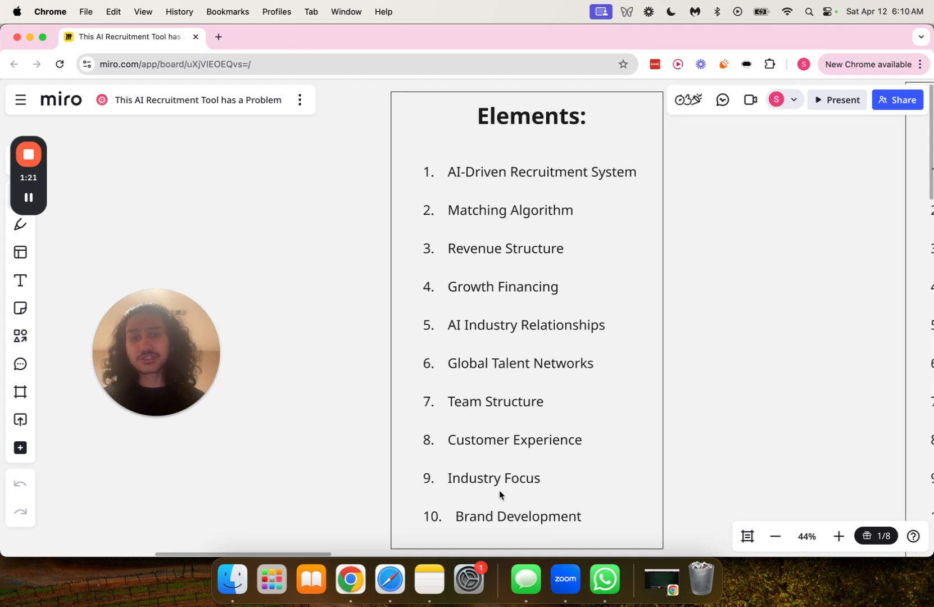
mouse_move(440, 533)
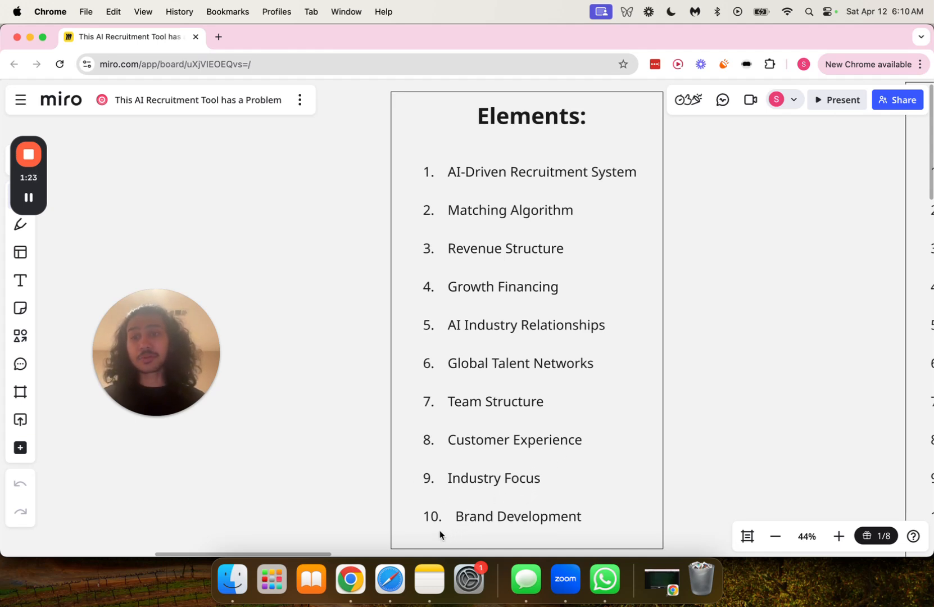
mouse_move(669, 461)
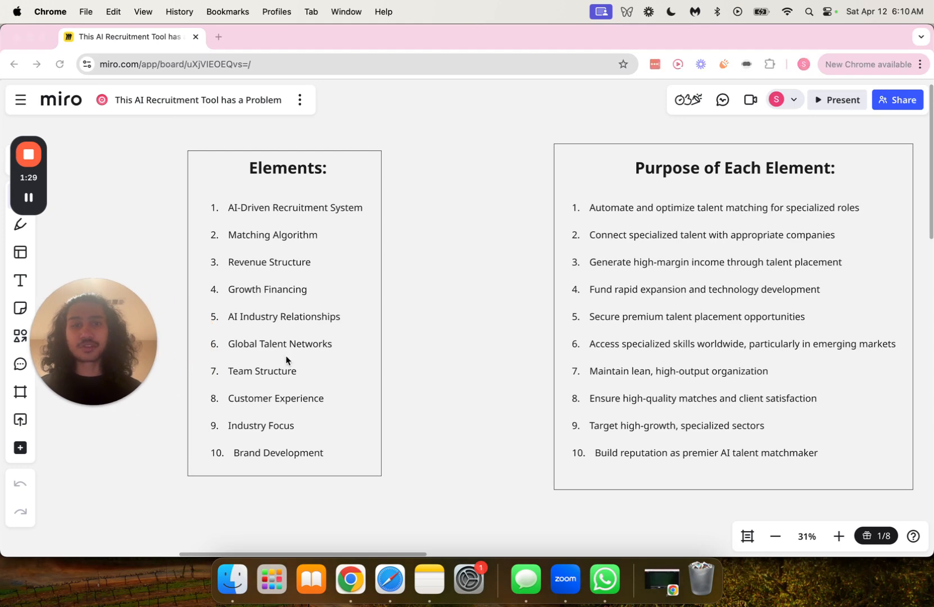
mouse_move(224, 215)
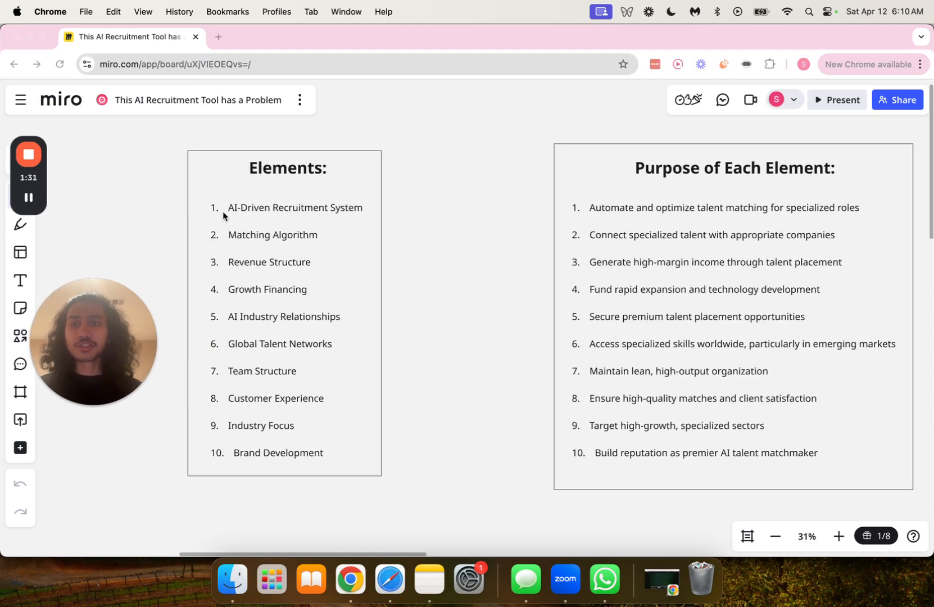
mouse_move(618, 220)
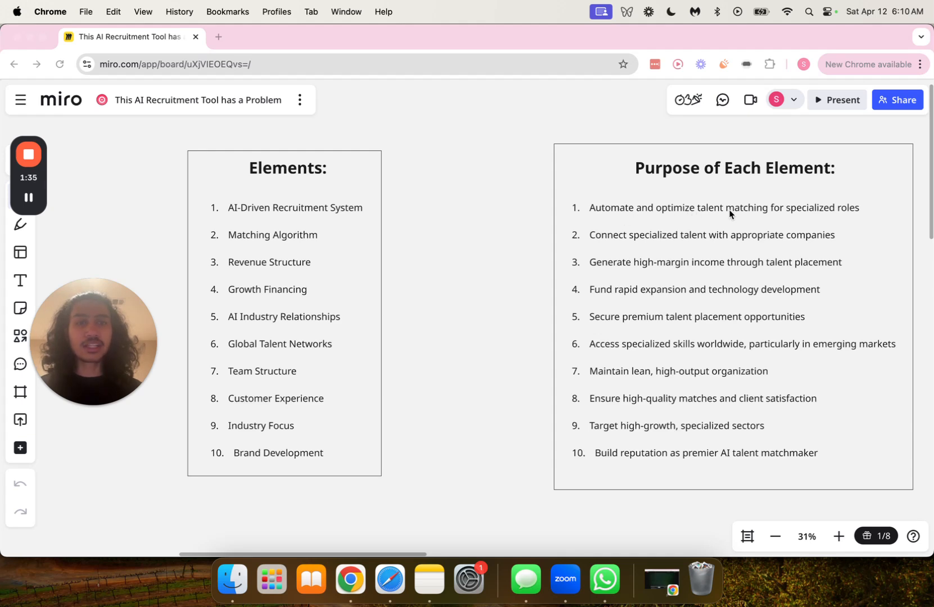
mouse_move(813, 225)
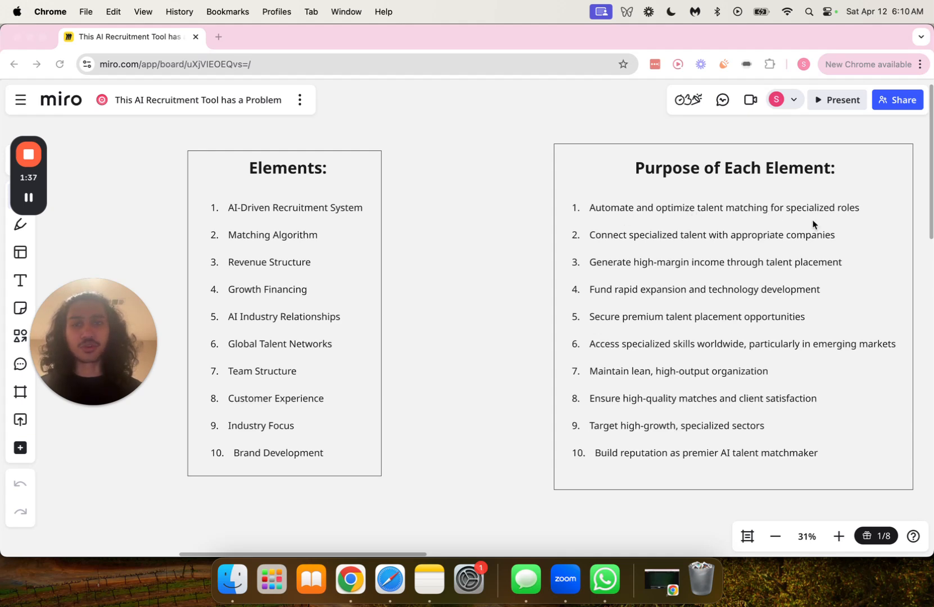
mouse_move(652, 245)
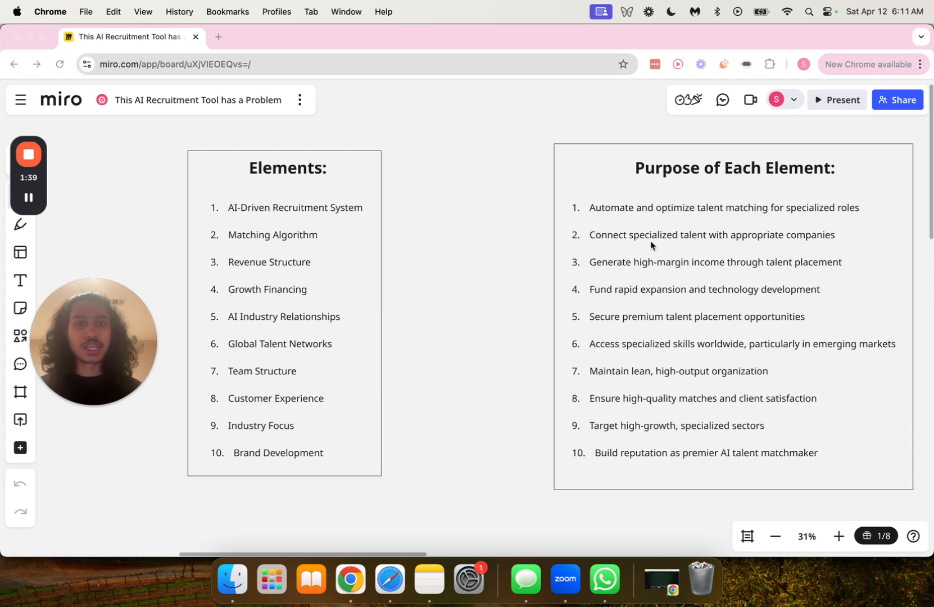
mouse_move(787, 242)
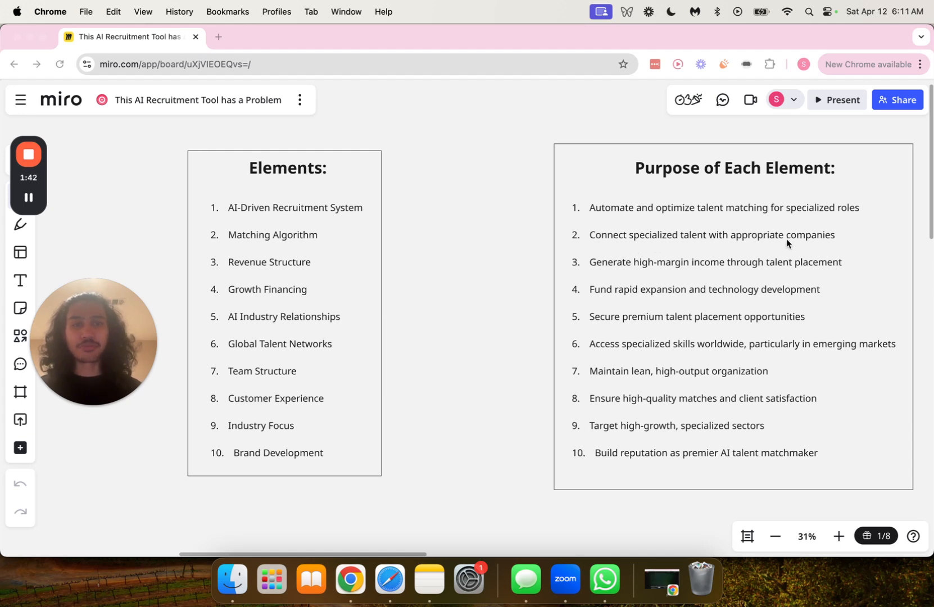
mouse_move(613, 287)
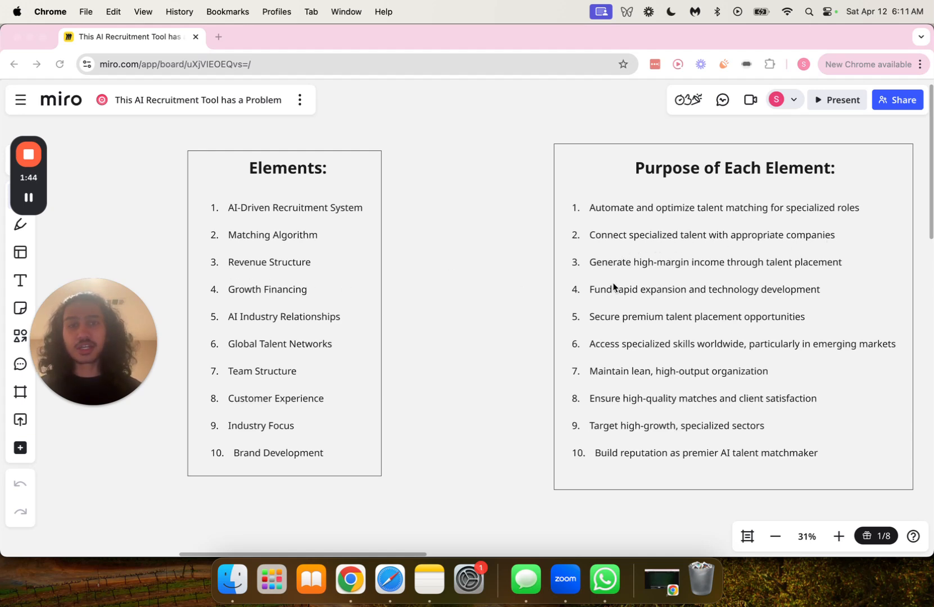
mouse_move(747, 275)
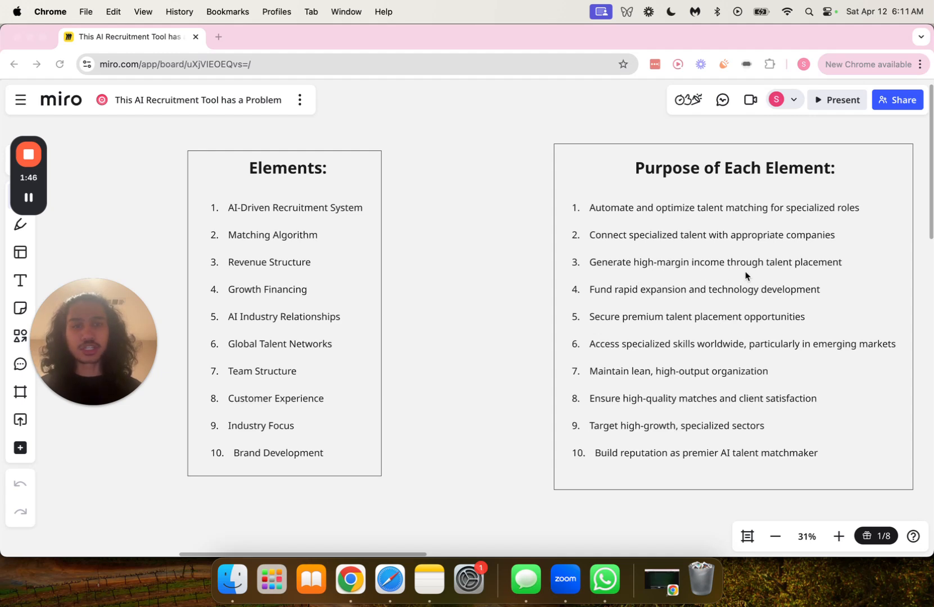
mouse_move(257, 306)
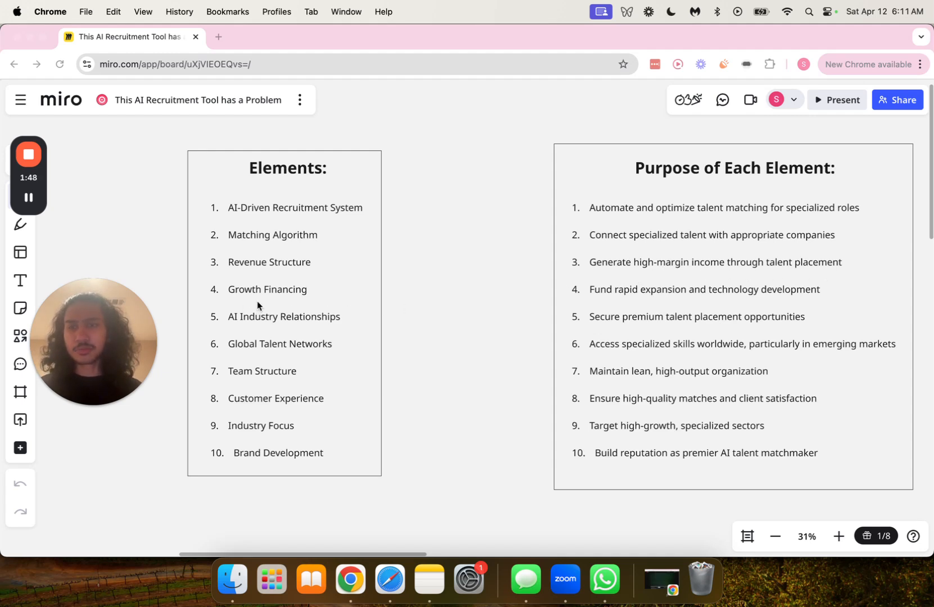
mouse_move(666, 304)
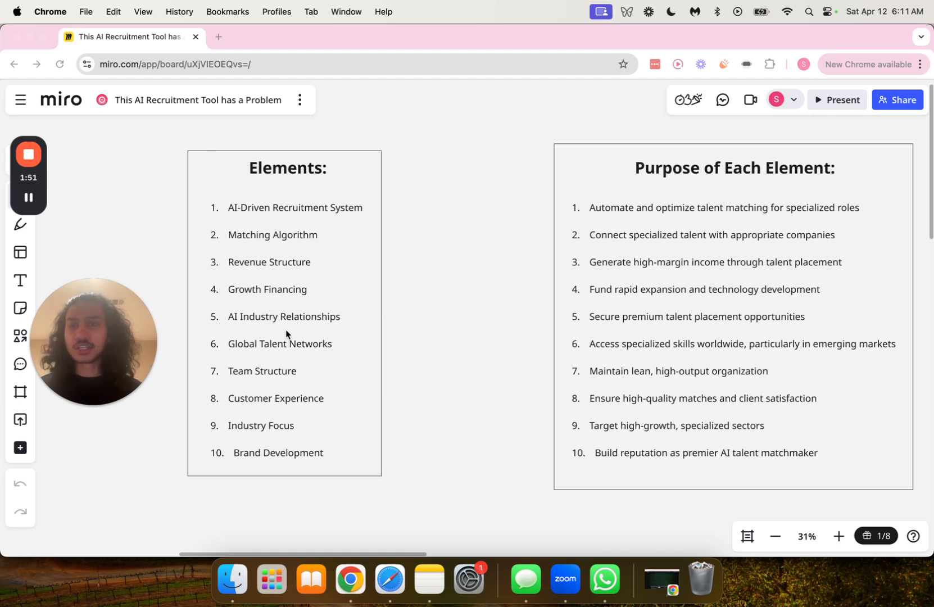
mouse_move(632, 328)
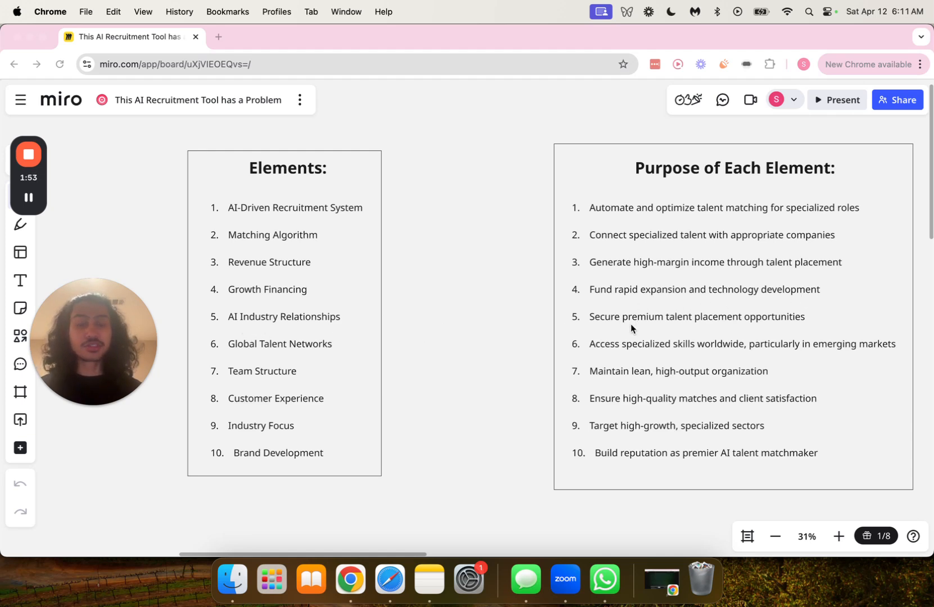
mouse_move(770, 333)
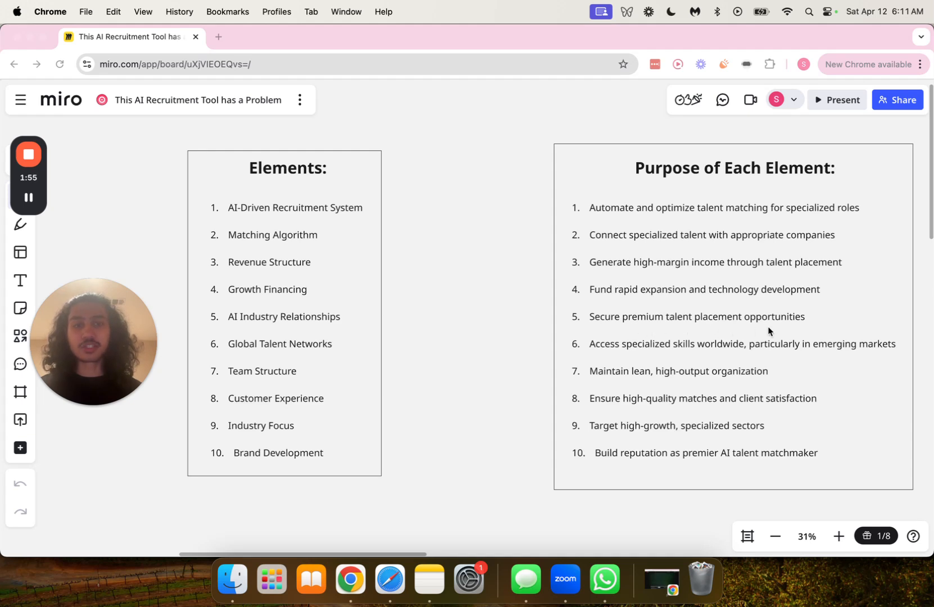
mouse_move(610, 367)
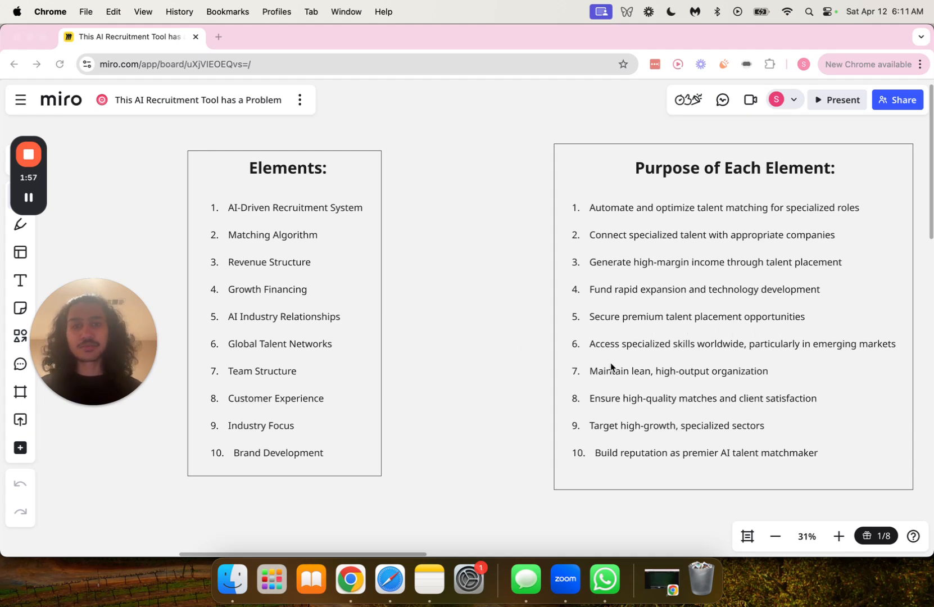
mouse_move(671, 358)
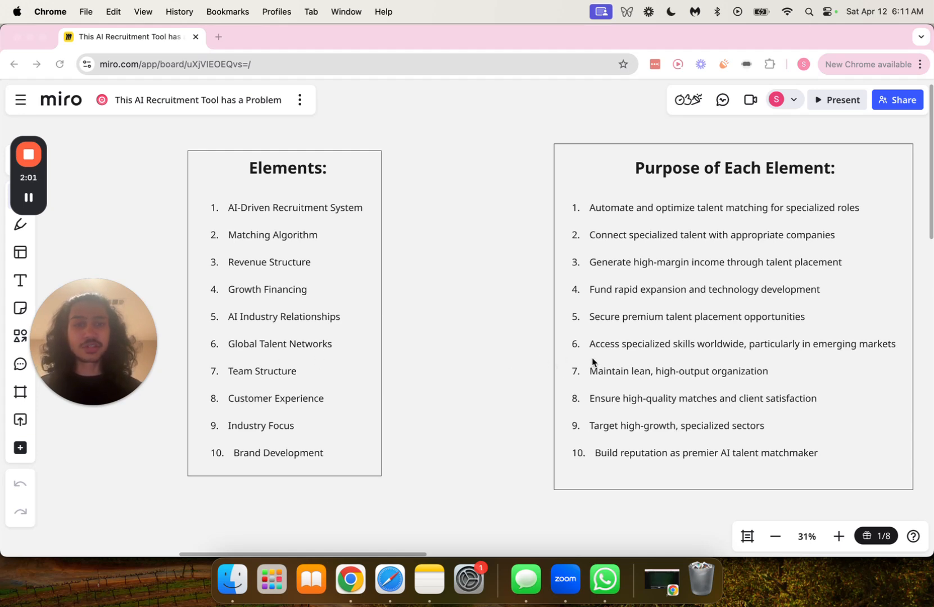
mouse_move(724, 355)
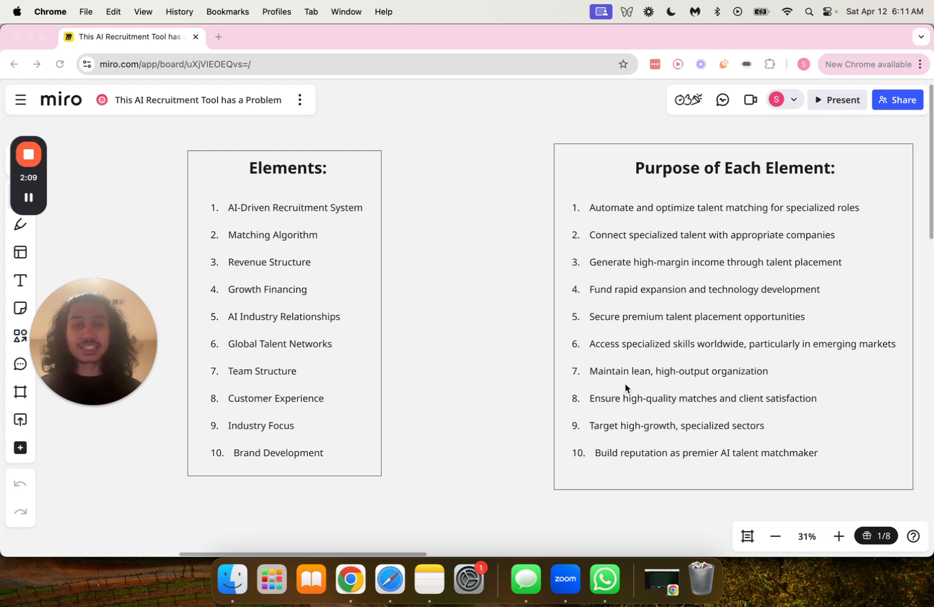
mouse_move(720, 385)
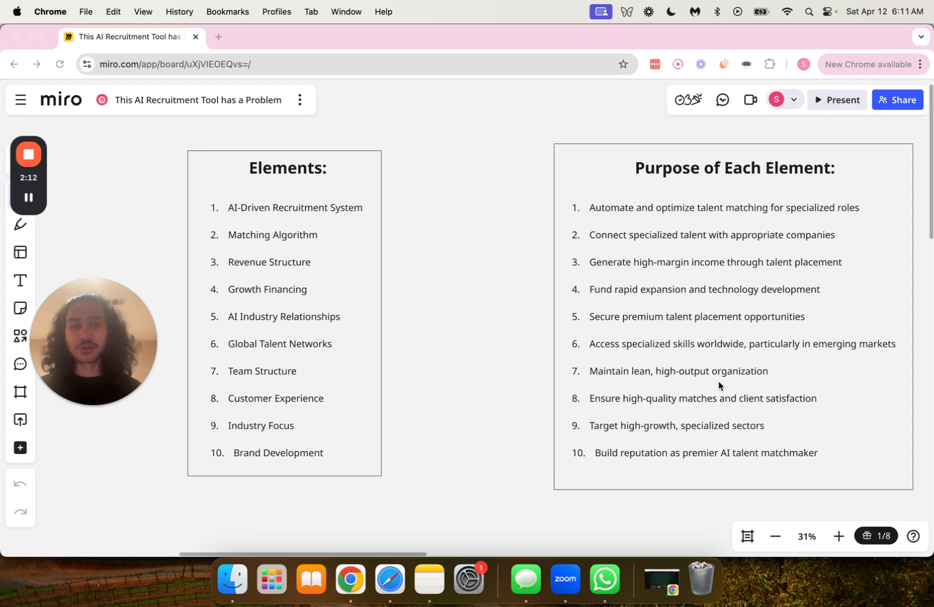
mouse_move(535, 431)
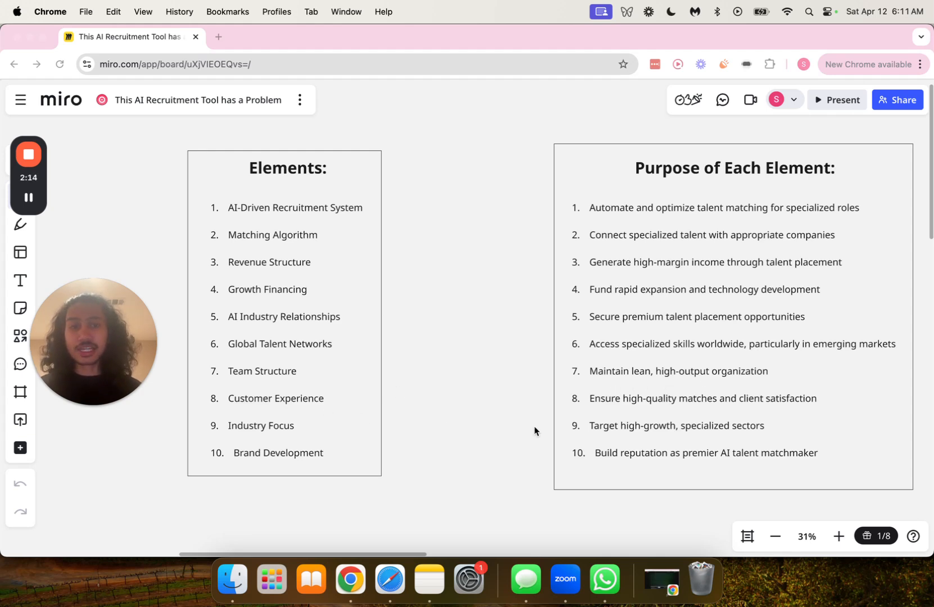
mouse_move(700, 412)
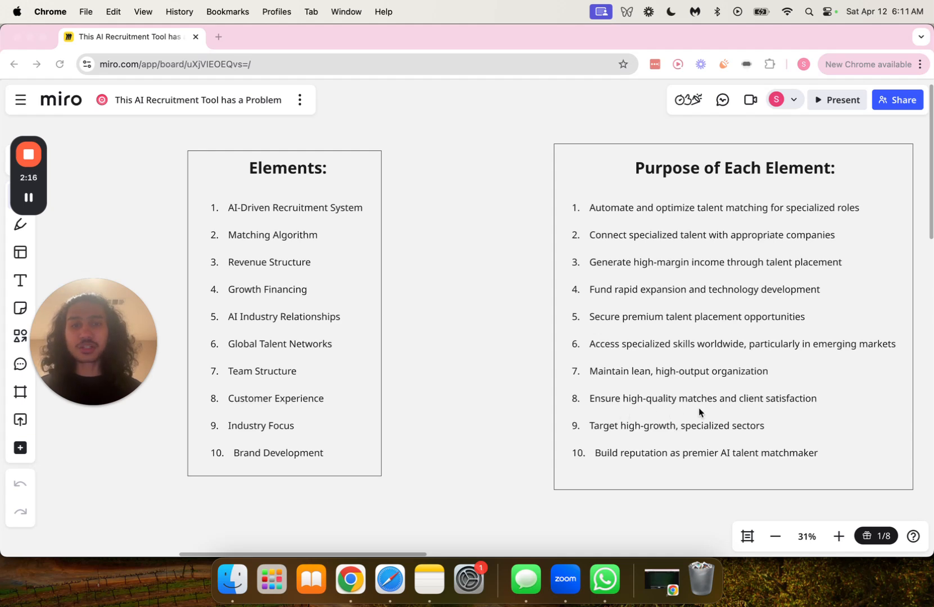
mouse_move(719, 411)
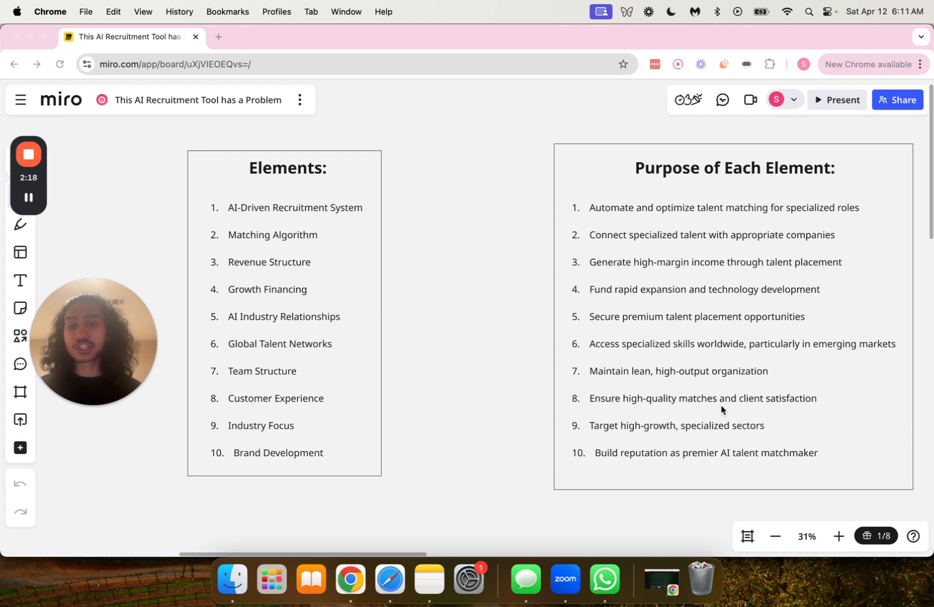
mouse_move(614, 442)
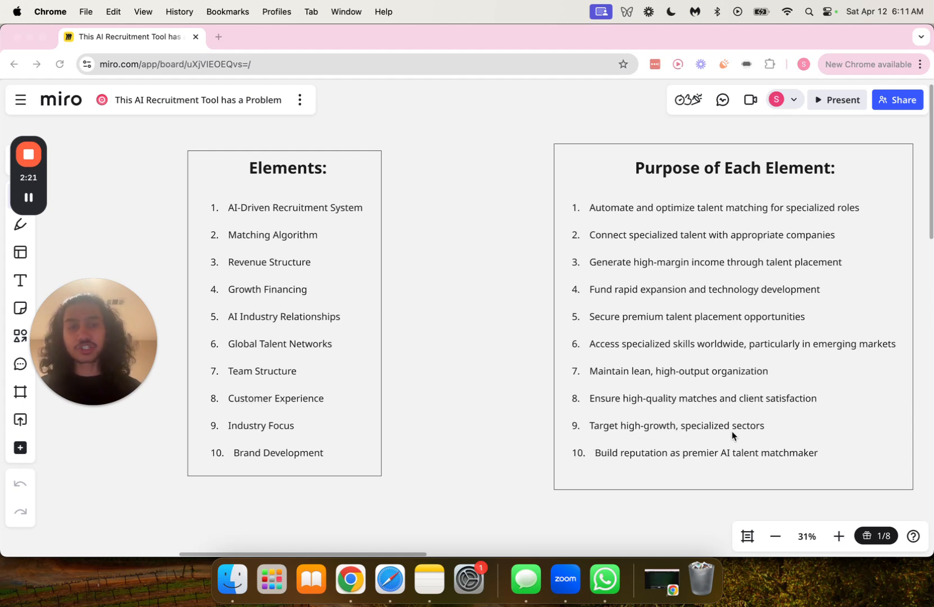
mouse_move(602, 473)
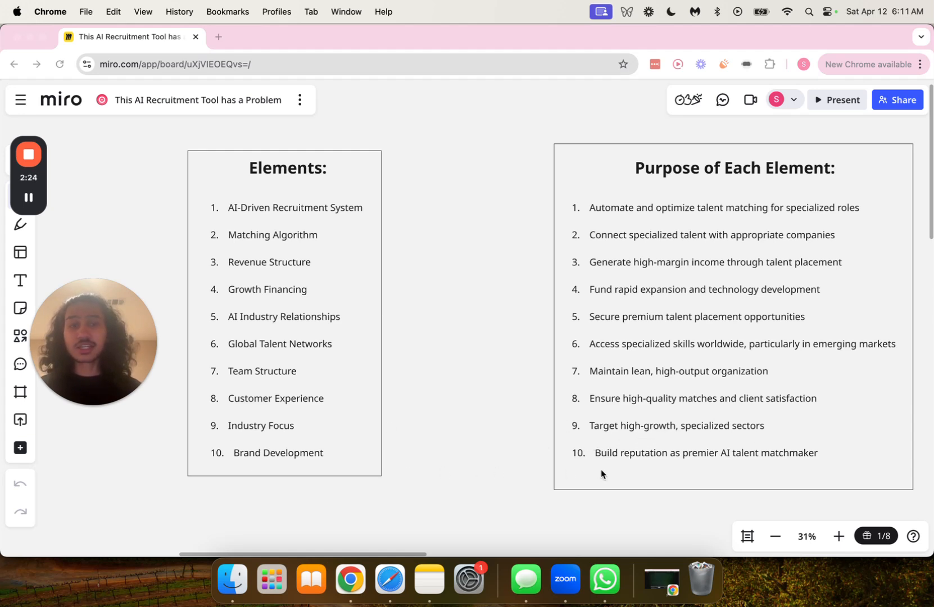
mouse_move(669, 465)
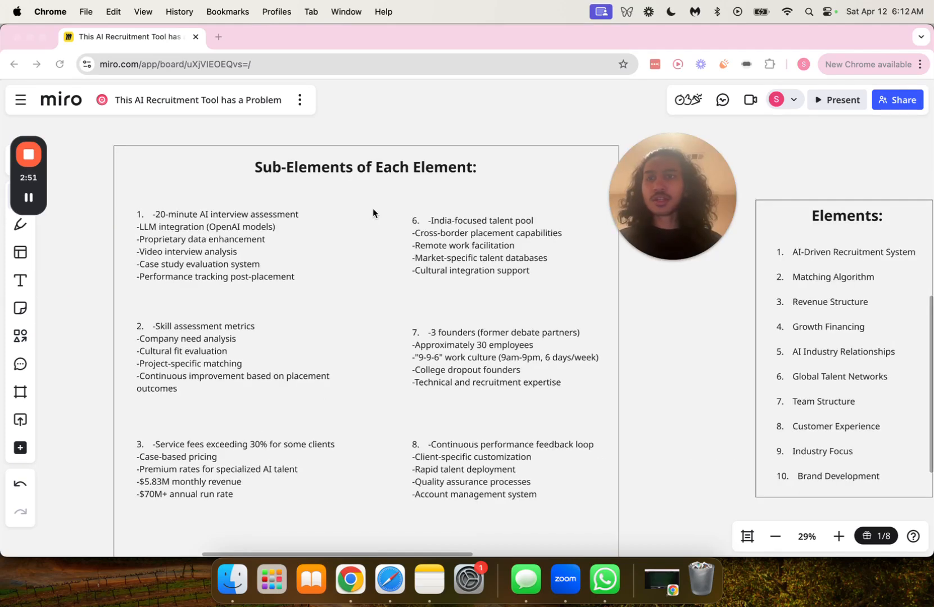
mouse_move(274, 193)
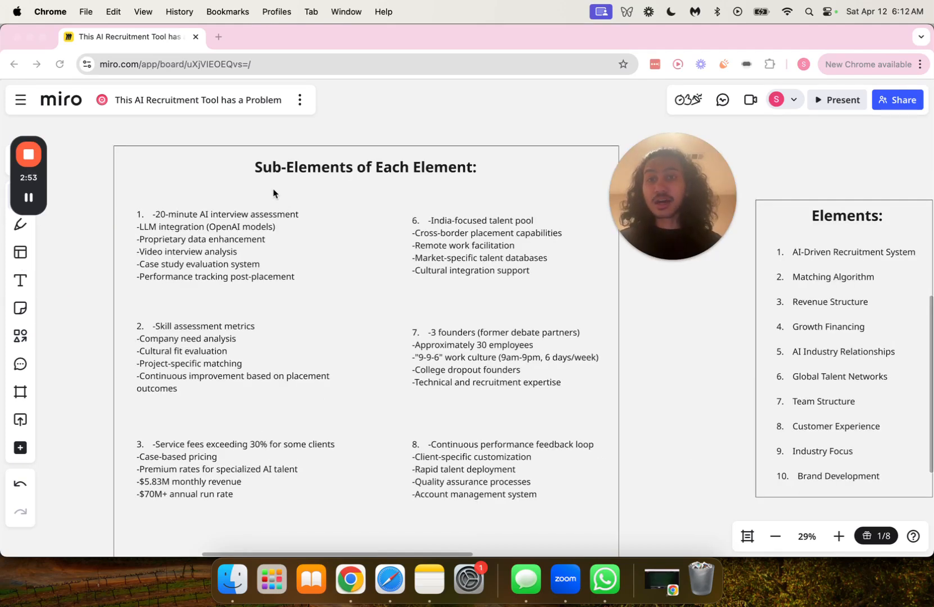
mouse_move(753, 236)
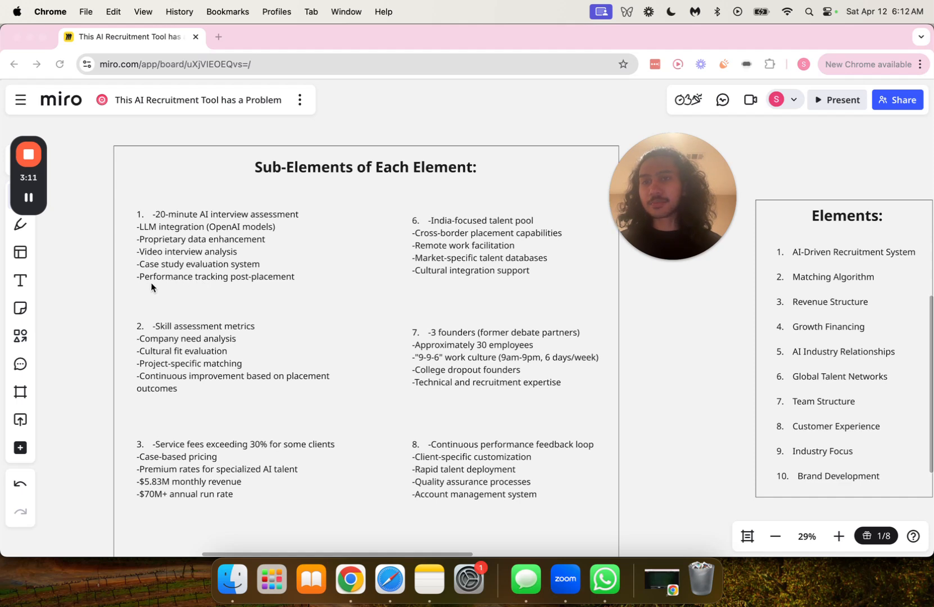
mouse_move(350, 270)
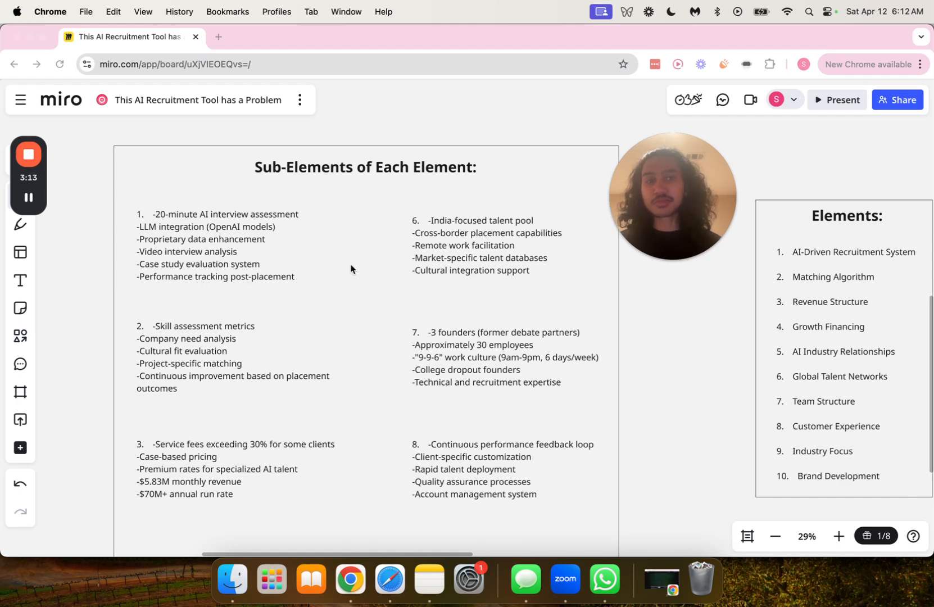
mouse_move(237, 339)
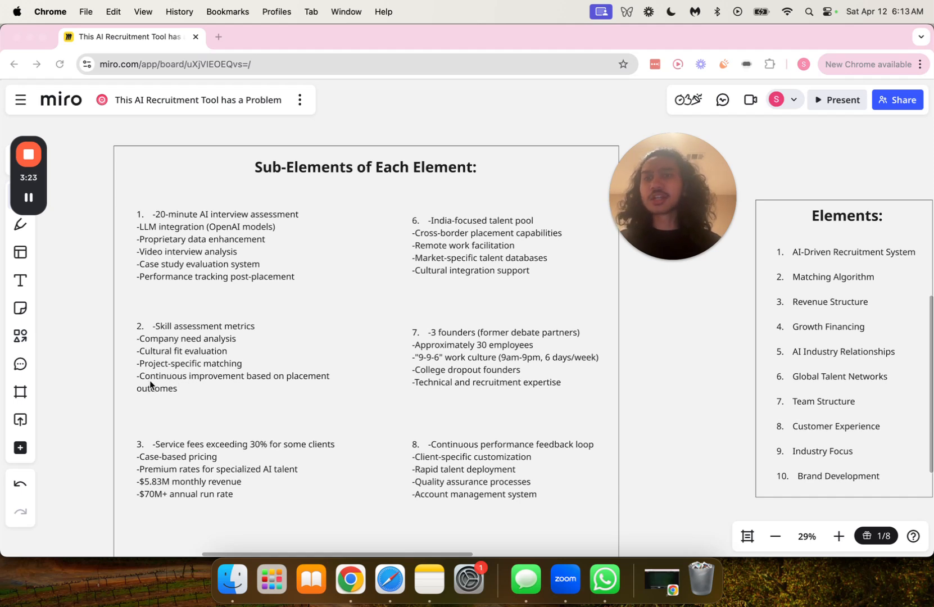
mouse_move(330, 371)
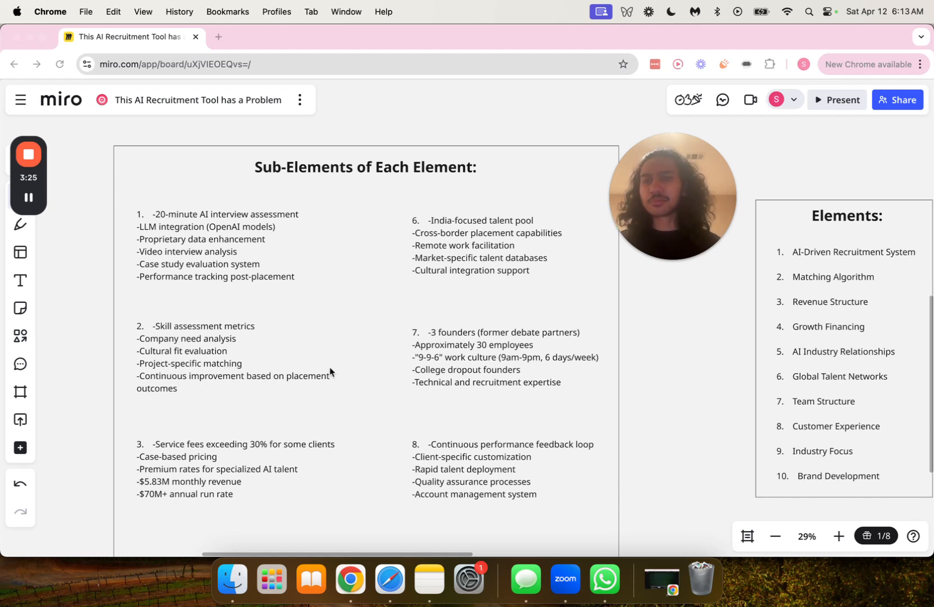
mouse_move(742, 342)
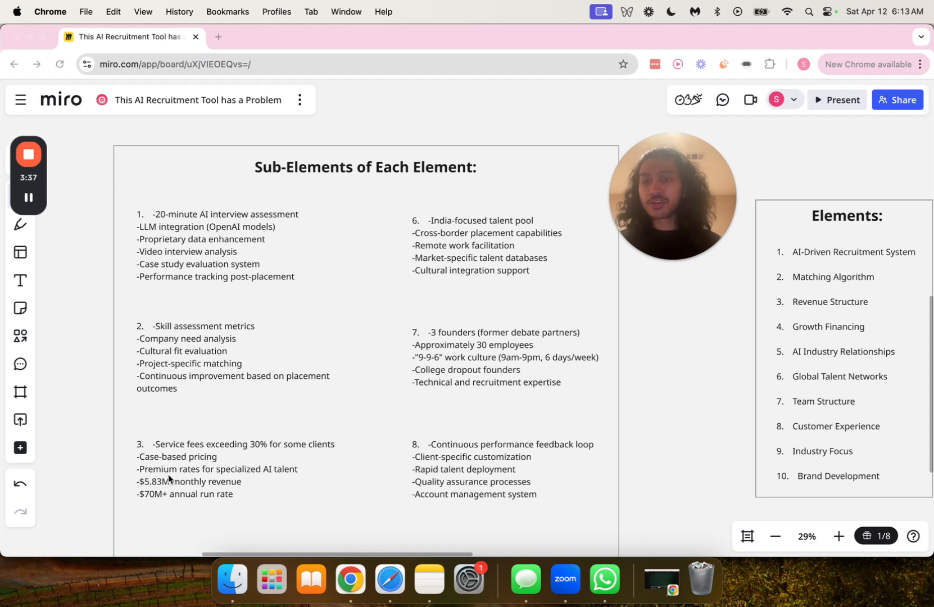
mouse_move(285, 481)
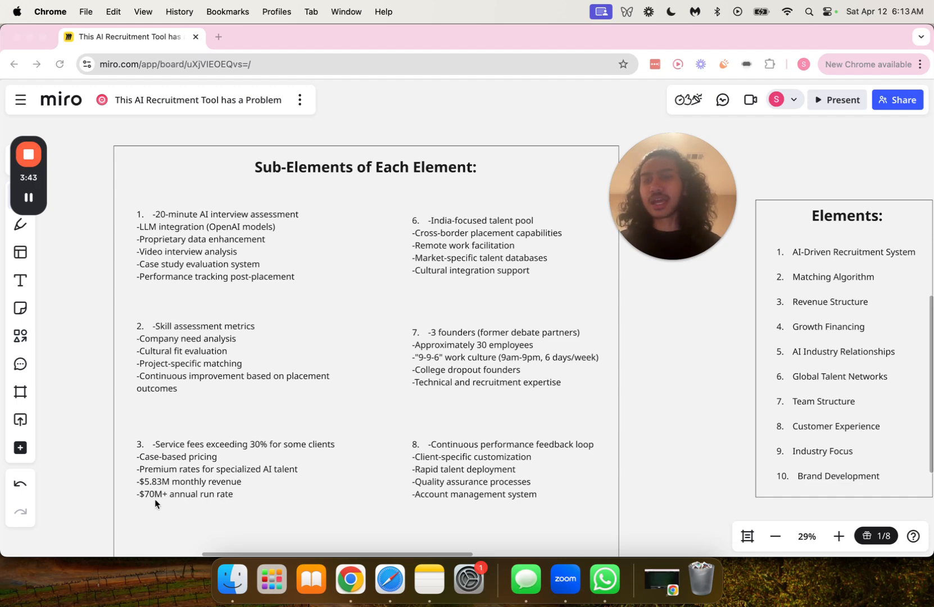
mouse_move(201, 506)
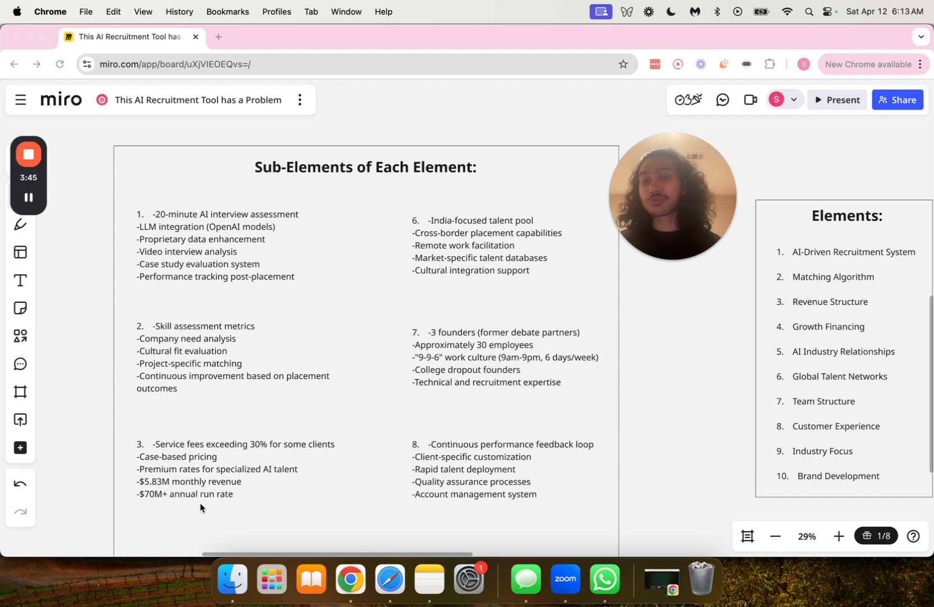
Scroll down to reveal sub-element items 4 (funding rounds) and 9 (AI expertise)
scroll("down", 3)
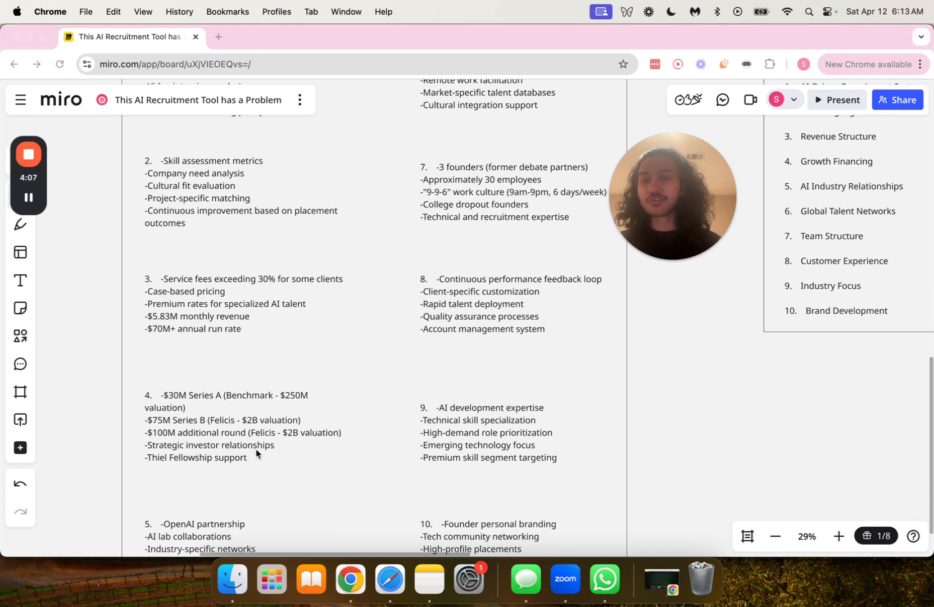
mouse_move(186, 469)
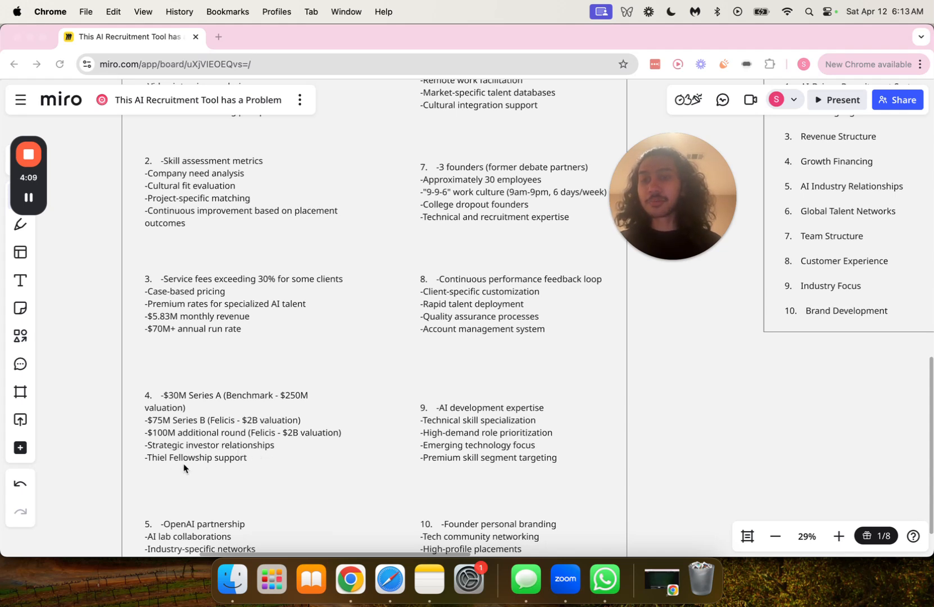
mouse_move(241, 466)
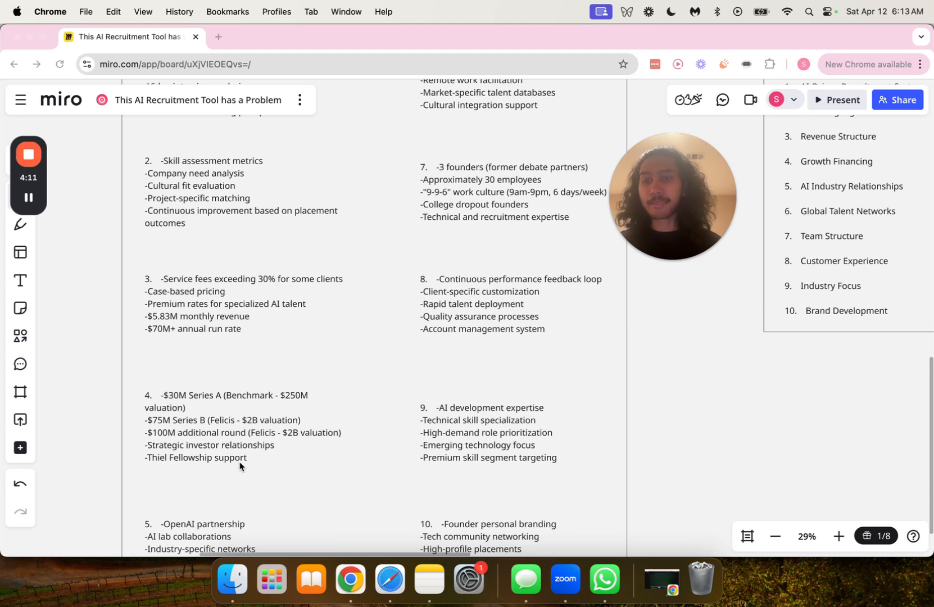
mouse_move(182, 468)
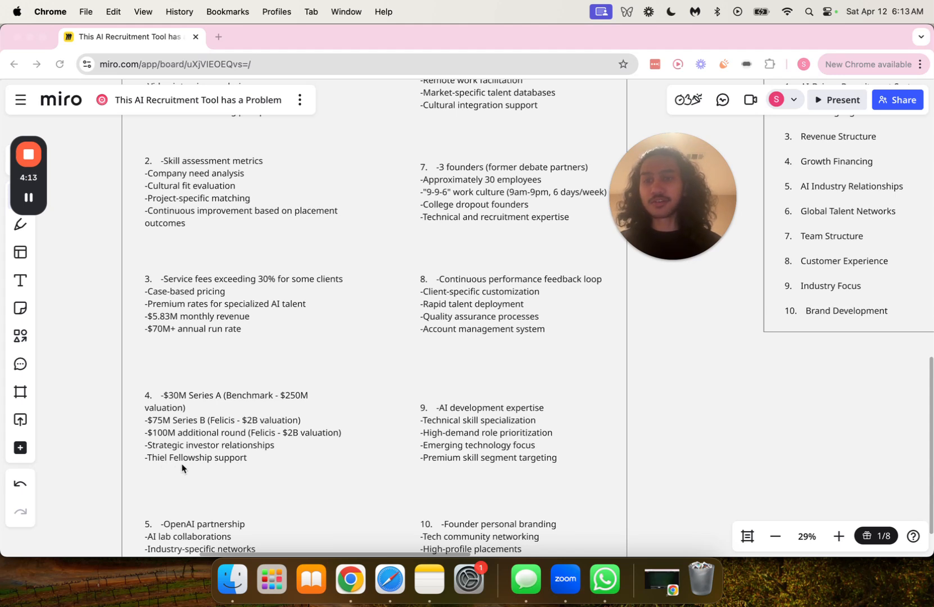
mouse_move(801, 207)
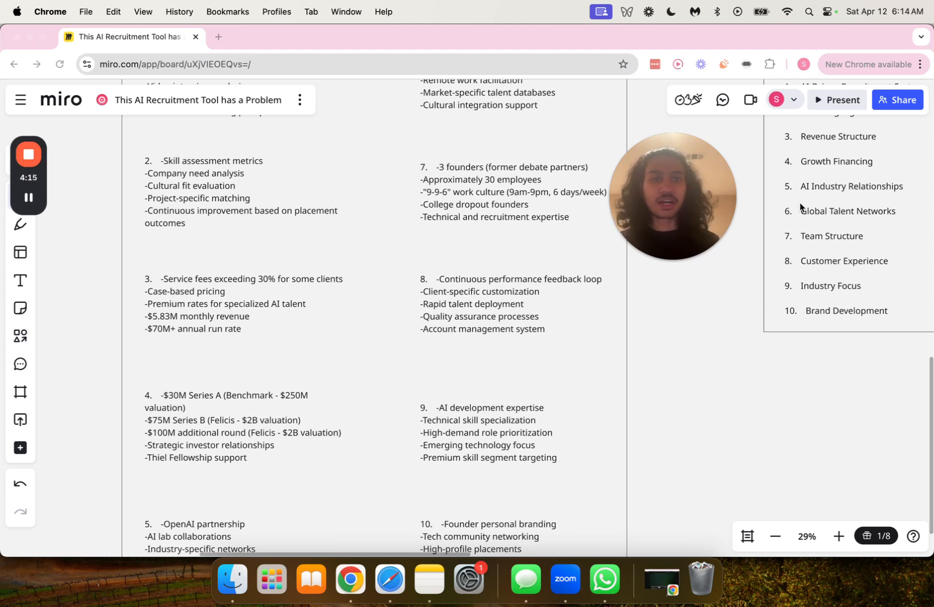
Scroll to the bottom of the Sub-Elements frame showing partnership item 5 and branding item 10
scroll("down", 3)
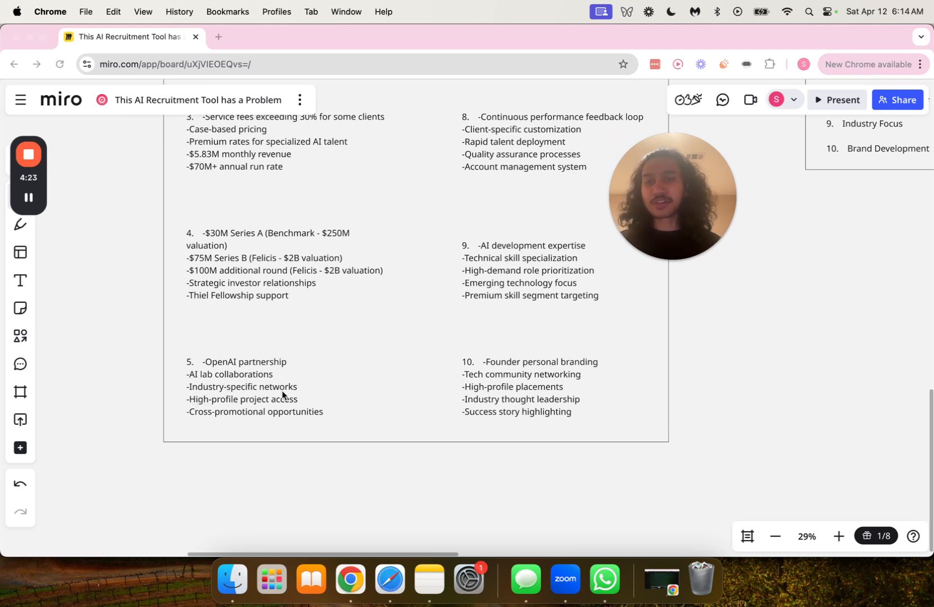
mouse_move(261, 412)
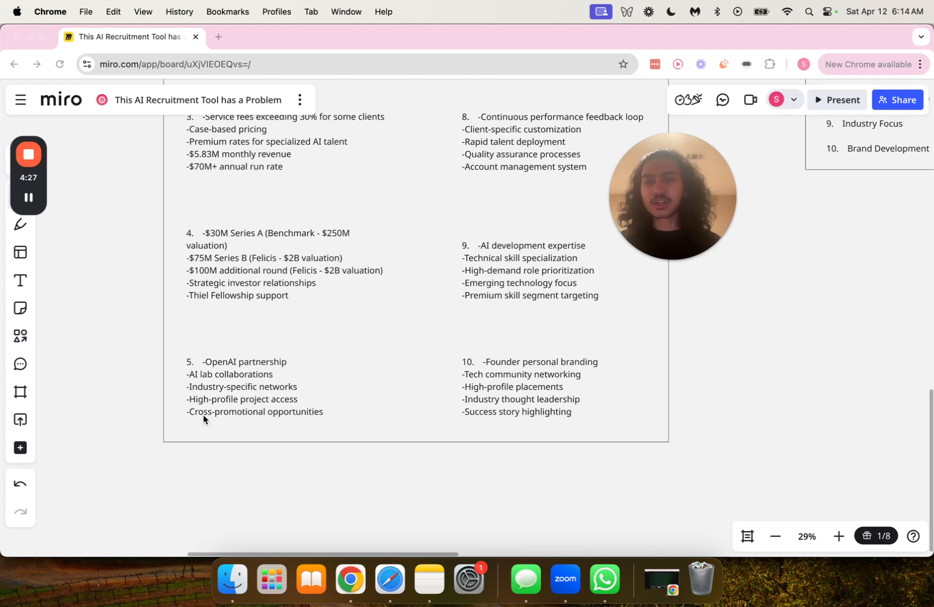
mouse_move(464, 291)
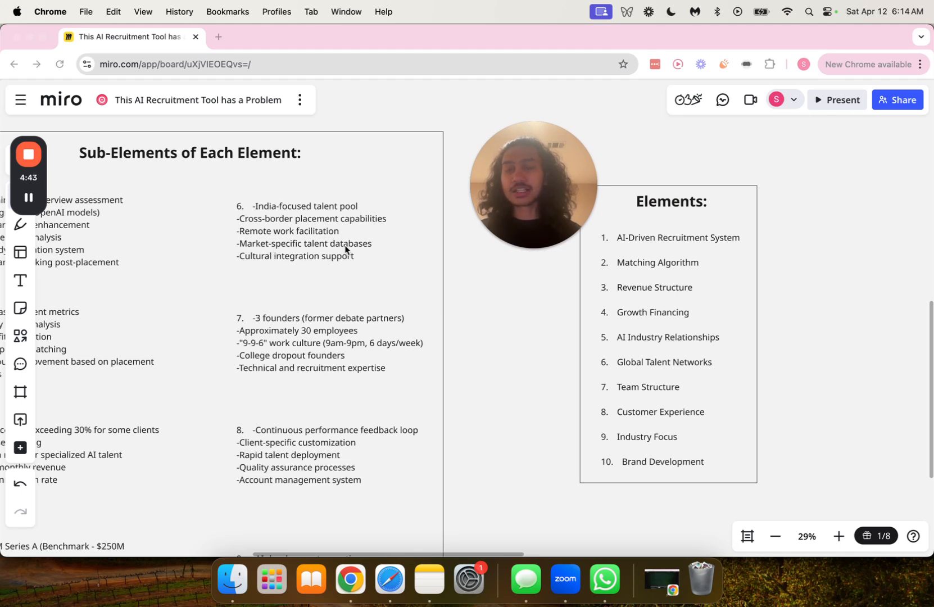
mouse_move(256, 266)
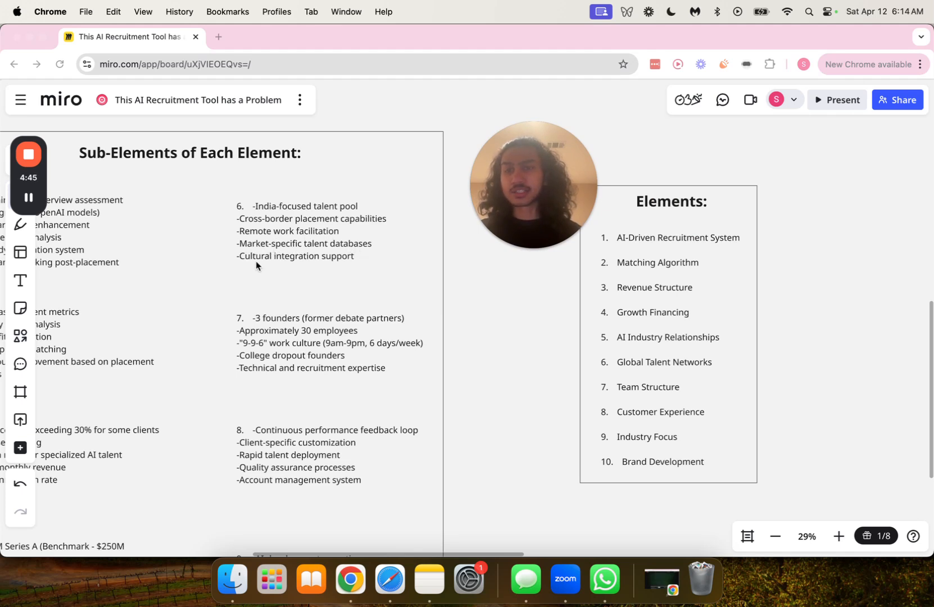
mouse_move(505, 333)
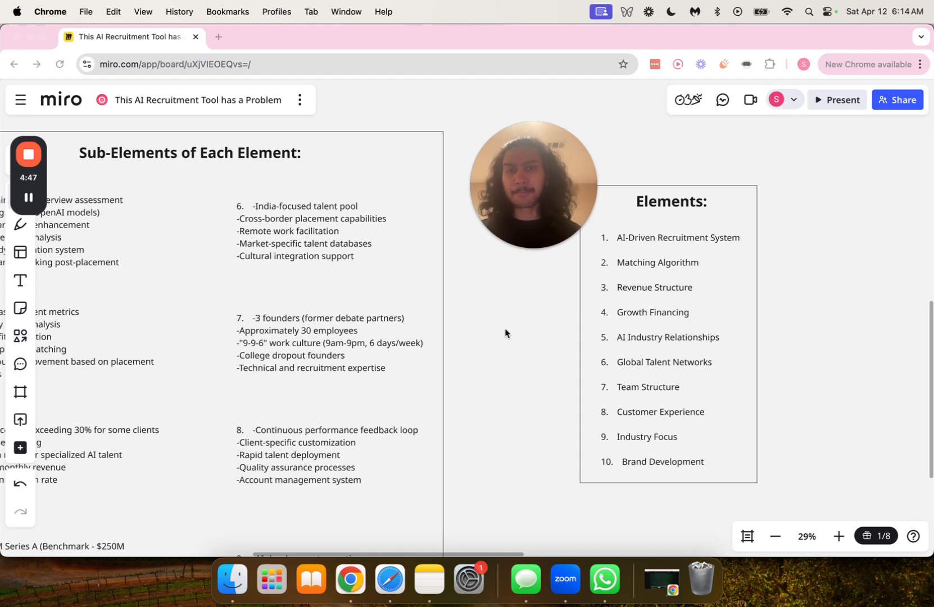
mouse_move(473, 384)
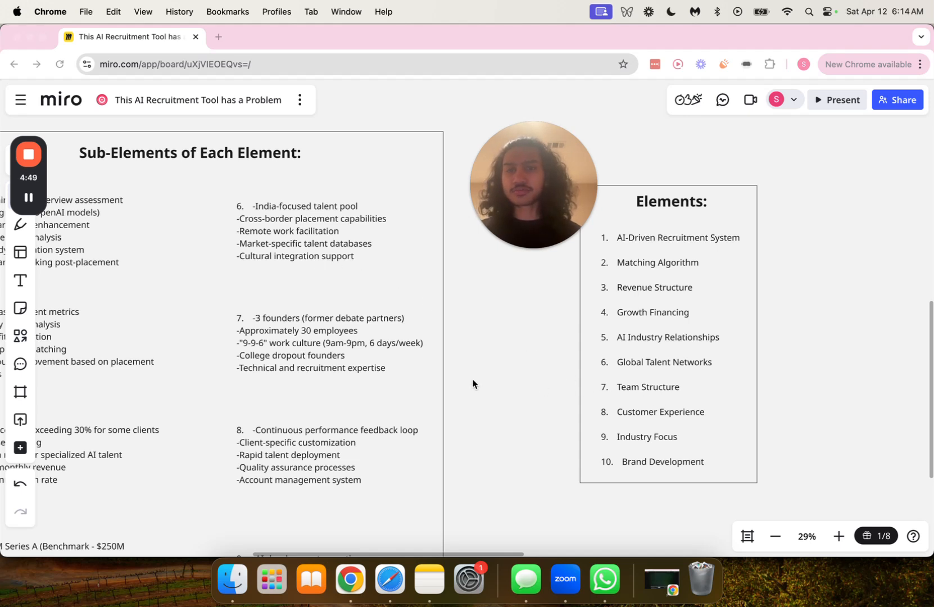
mouse_move(307, 327)
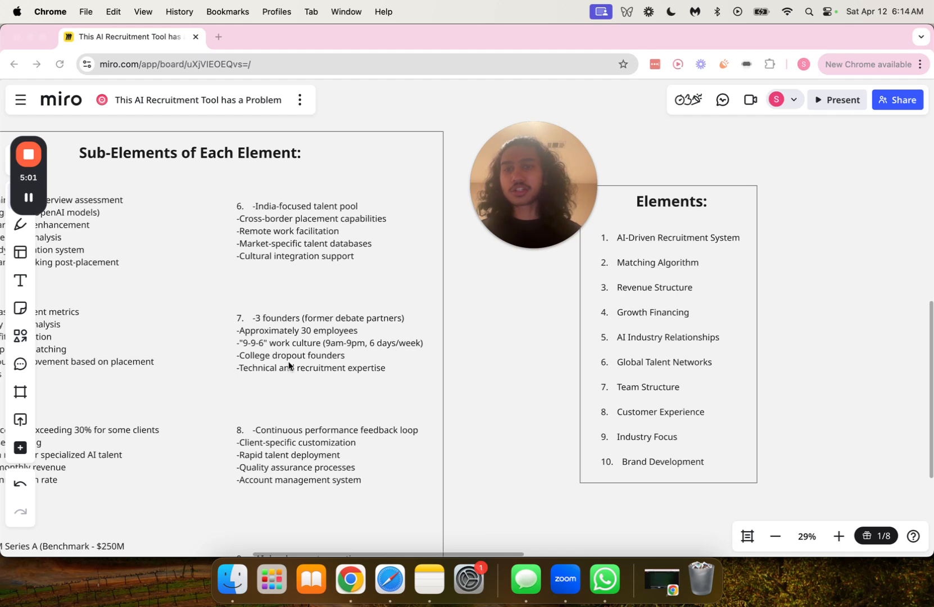
mouse_move(276, 382)
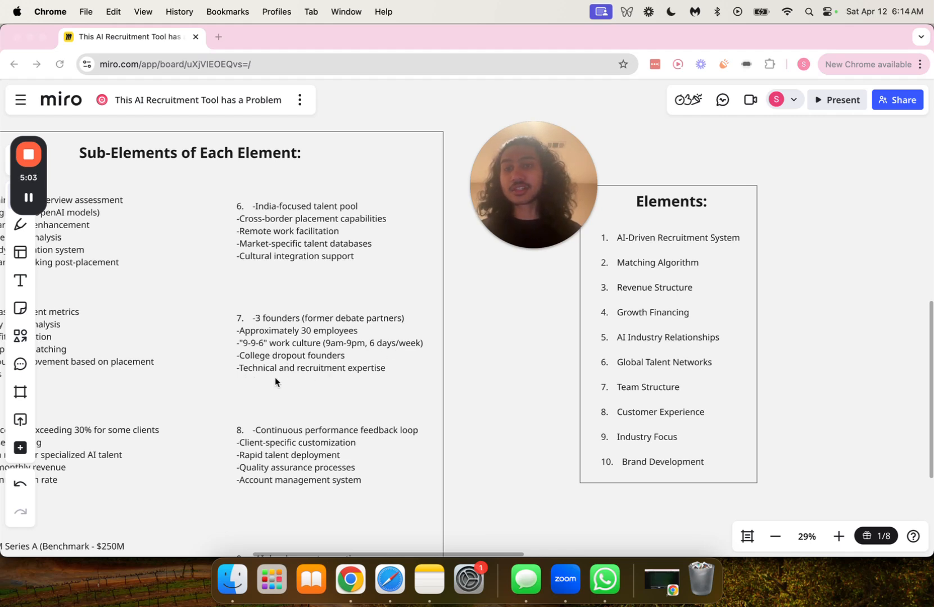
mouse_move(426, 430)
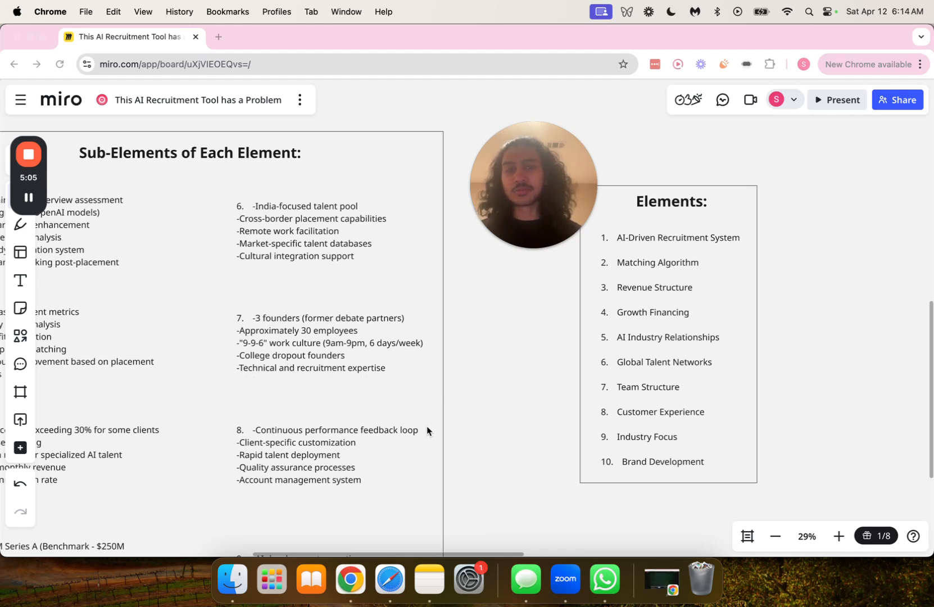
Scroll so Sub-Elements entries 6–9 sit beside the Elements frame
scroll("down", 3)
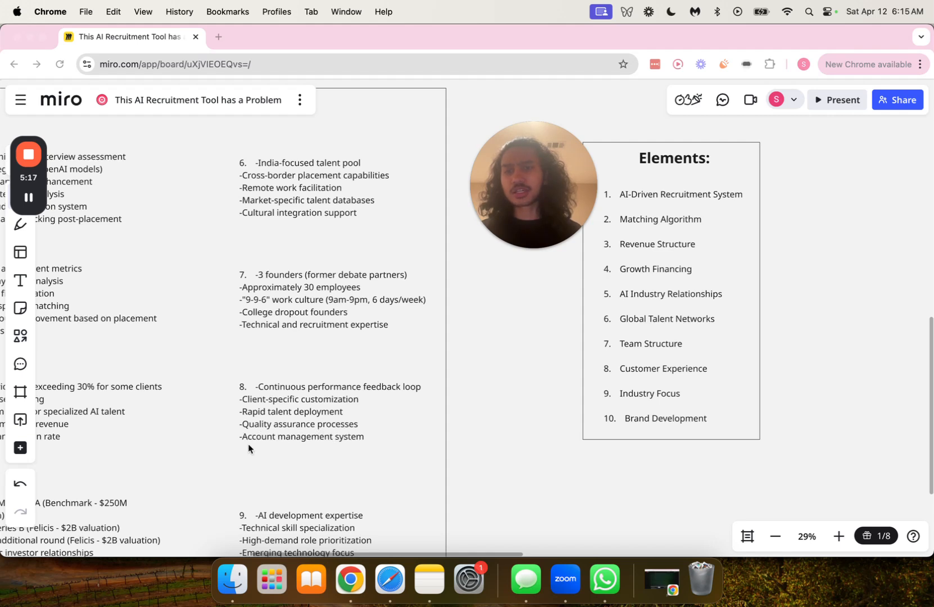
mouse_move(409, 454)
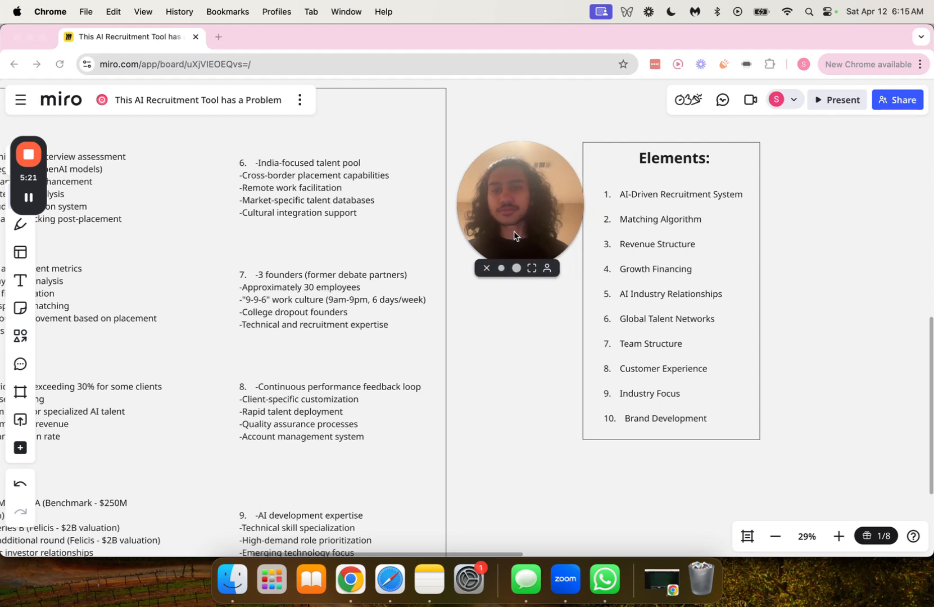
Scroll down to item 10 on founder personal branding at the frame's bottom
scroll("down", 3)
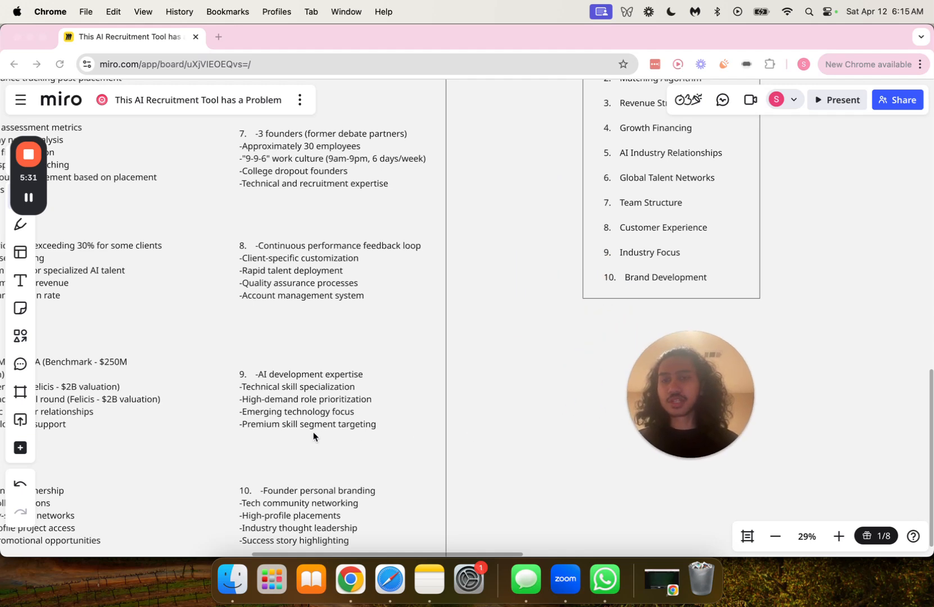
mouse_move(348, 419)
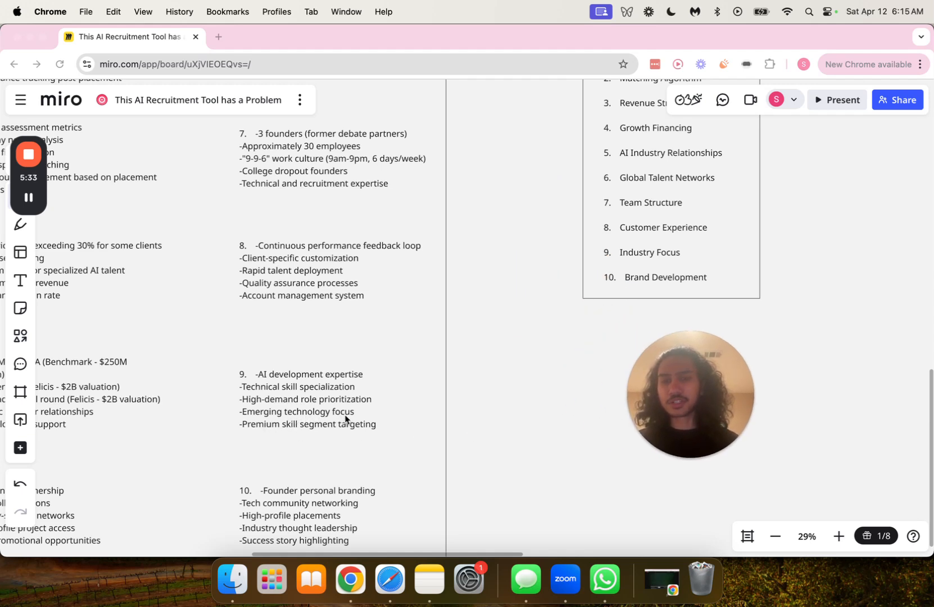
mouse_move(324, 433)
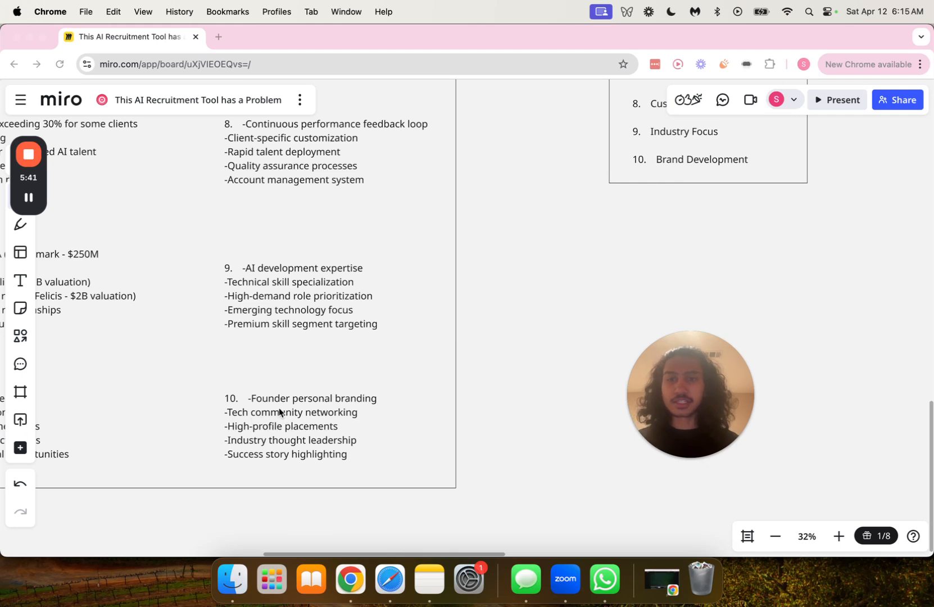
mouse_move(326, 424)
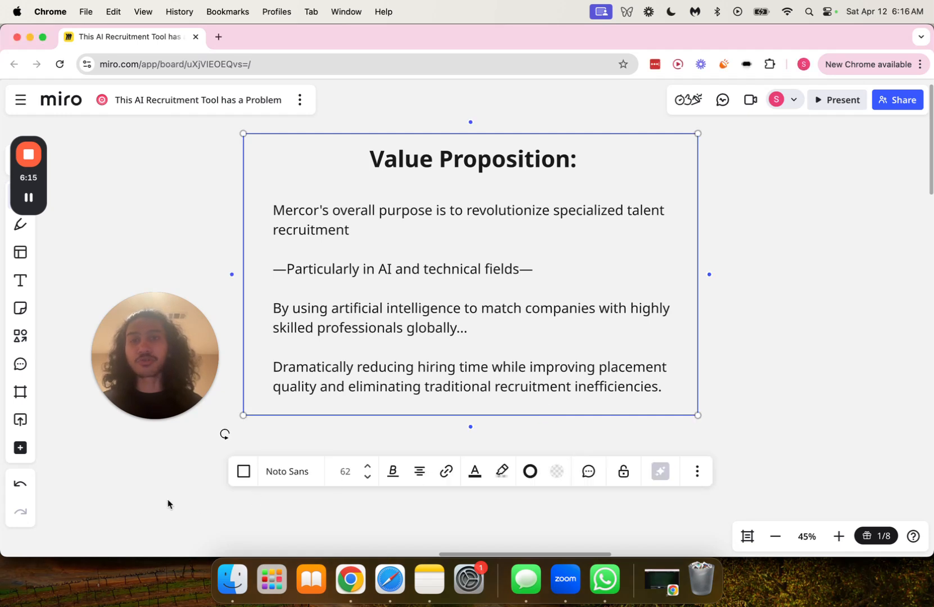
Deselect the Value Proposition frame by clicking empty canvas beside it
left_click(166, 503)
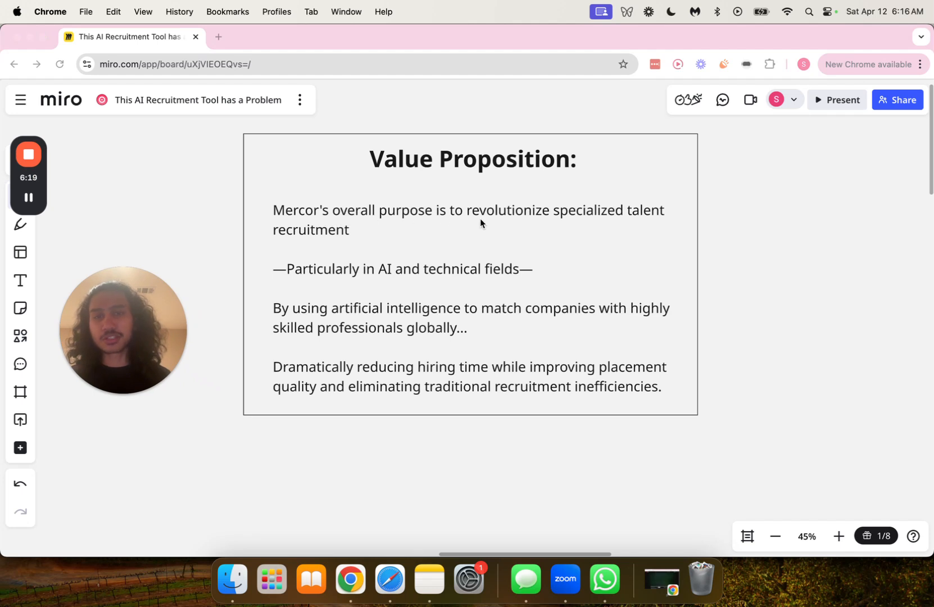
mouse_move(672, 219)
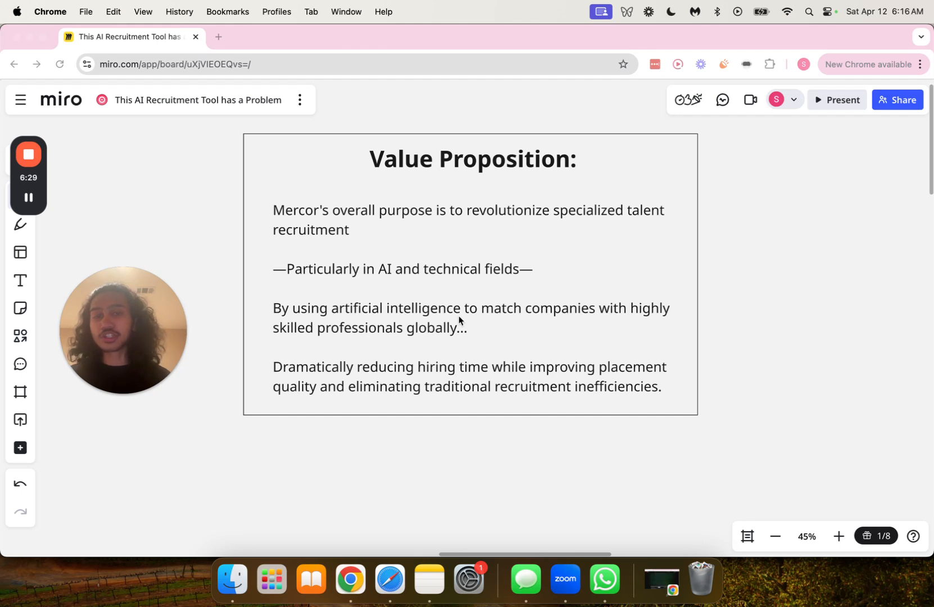
mouse_move(614, 332)
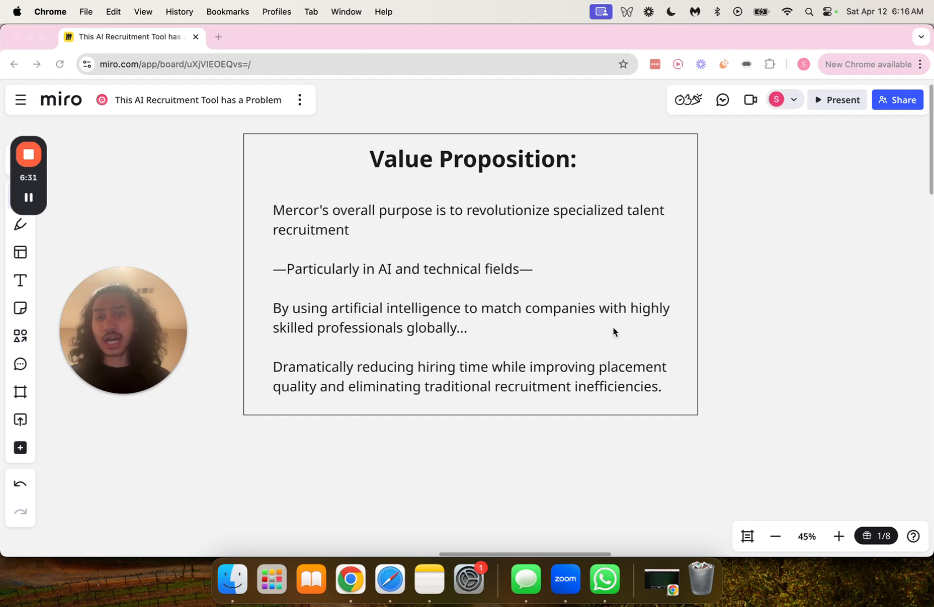
mouse_move(358, 340)
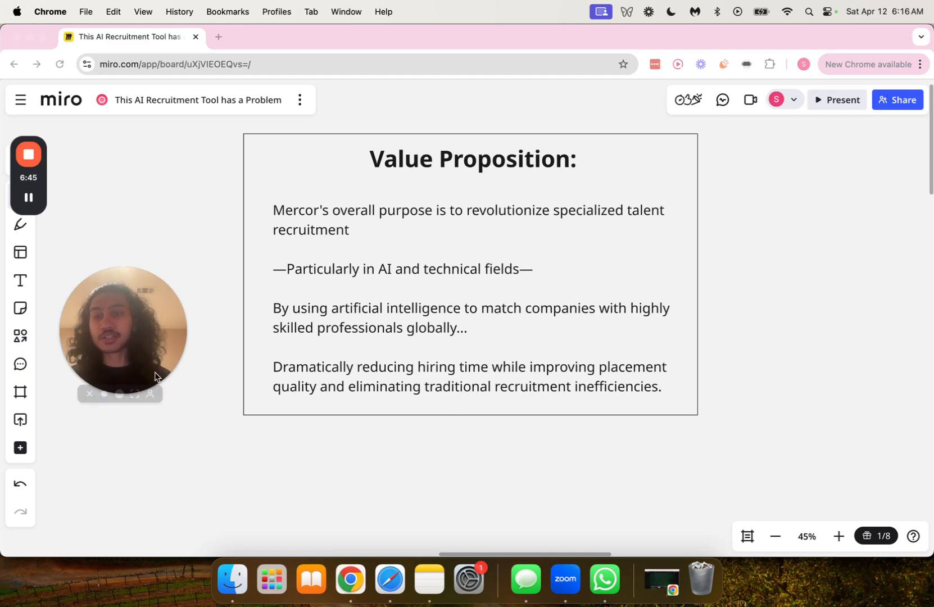
mouse_move(147, 354)
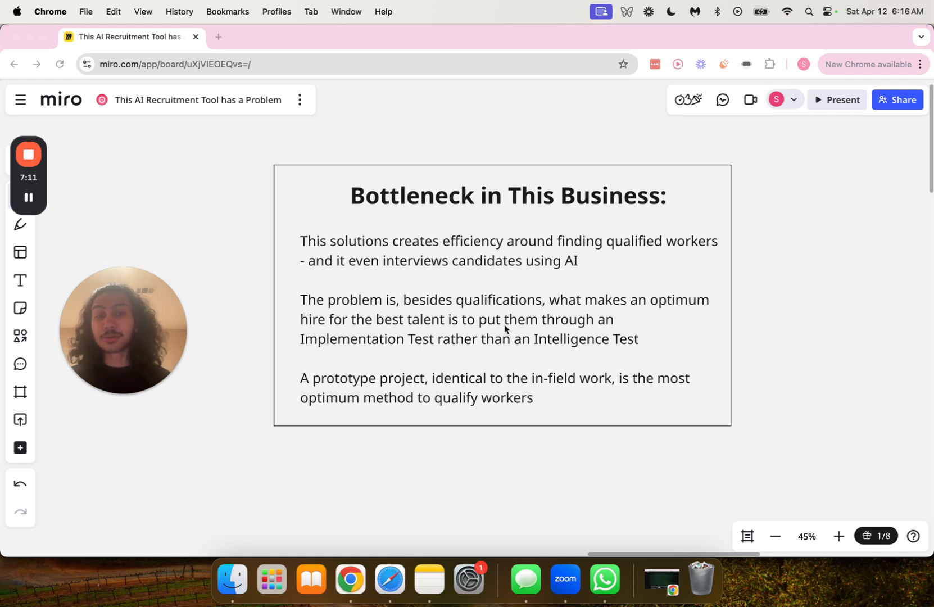
mouse_move(381, 361)
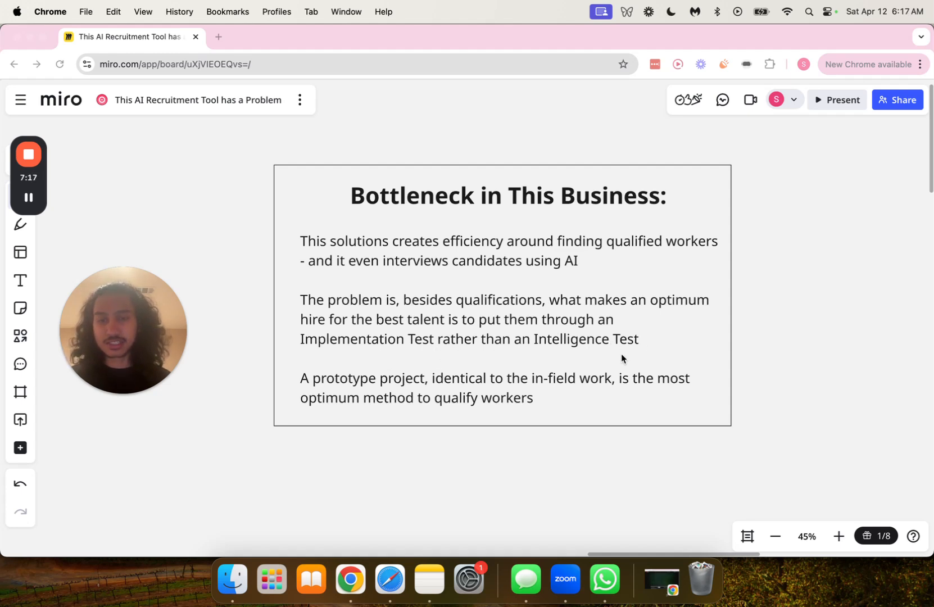
mouse_move(433, 393)
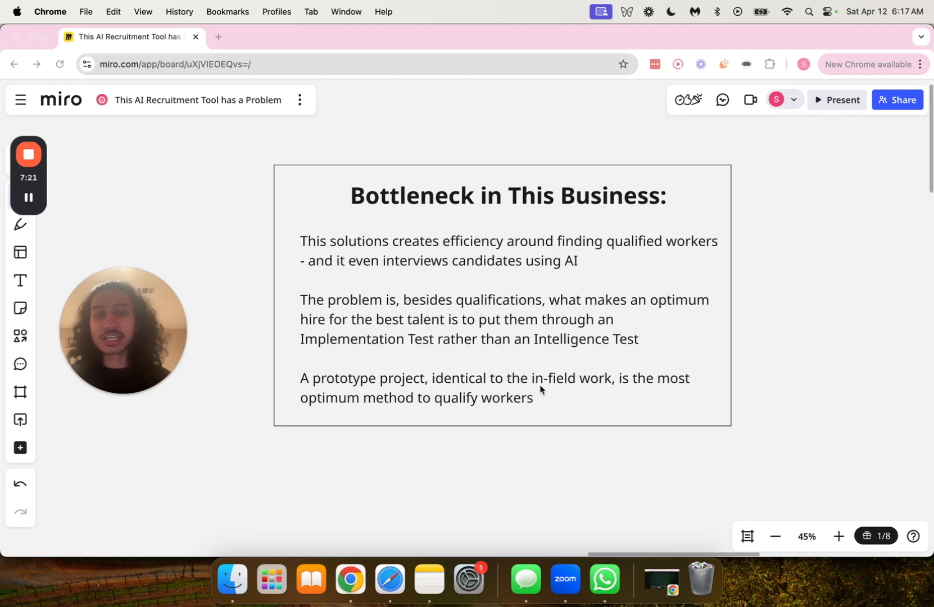
mouse_move(678, 390)
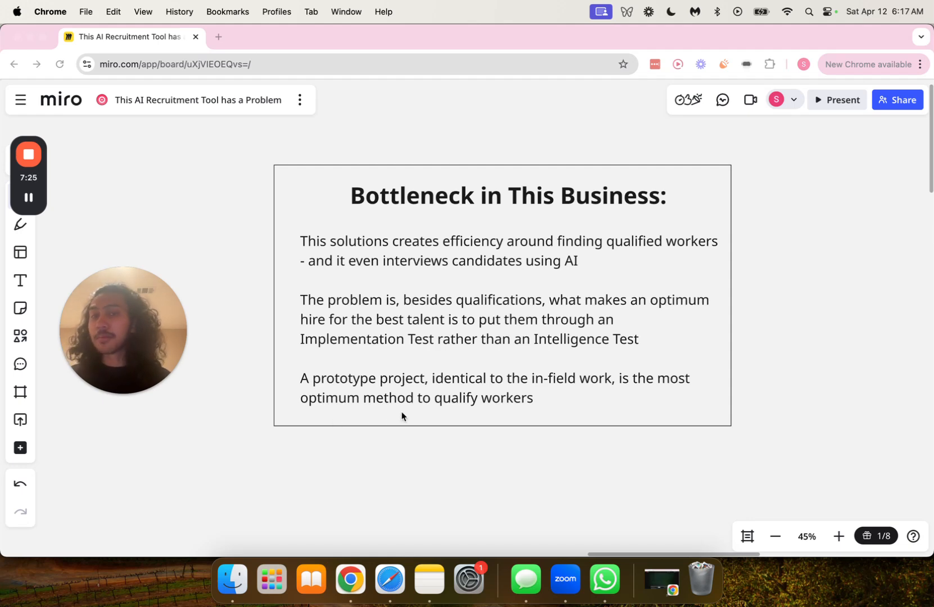
Scroll down to the 'Why This is a Problem?' frame with the egg-cracking quote
scroll("down", 3)
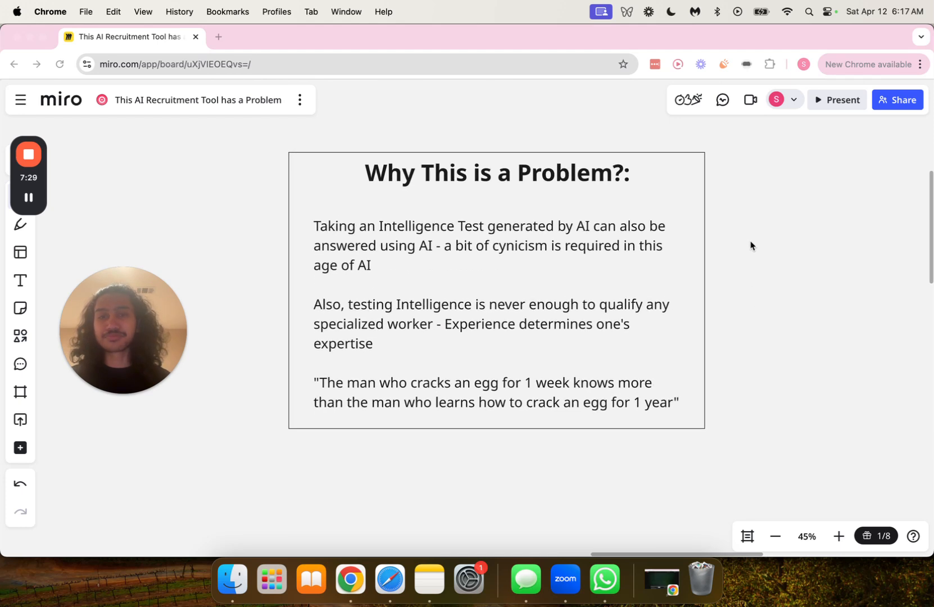
mouse_move(385, 246)
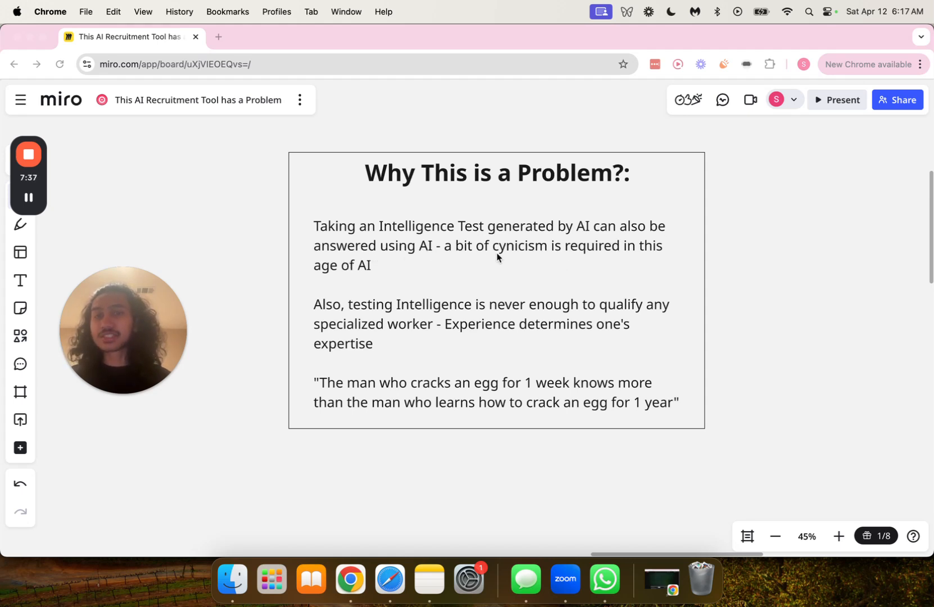
mouse_move(348, 286)
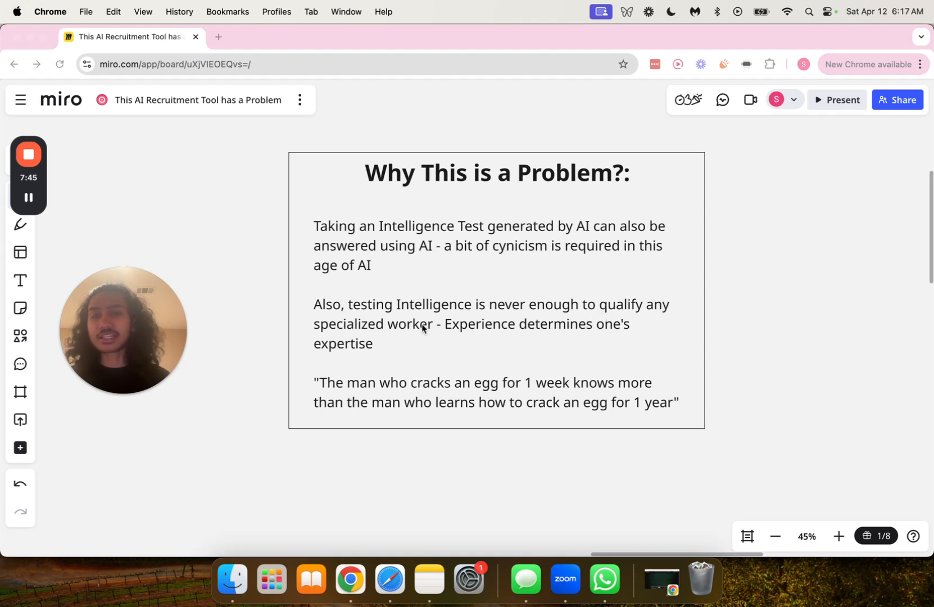
mouse_move(502, 339)
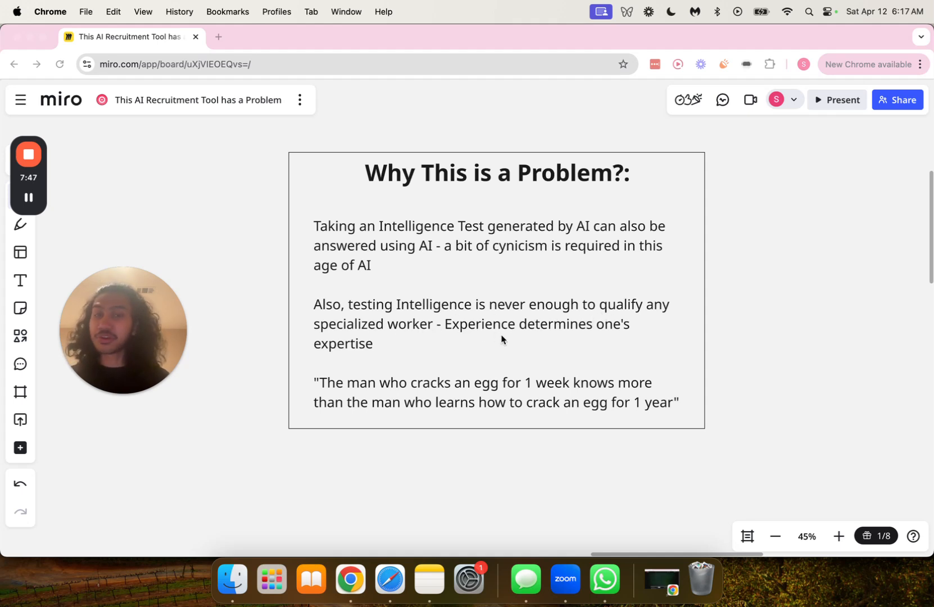
mouse_move(381, 366)
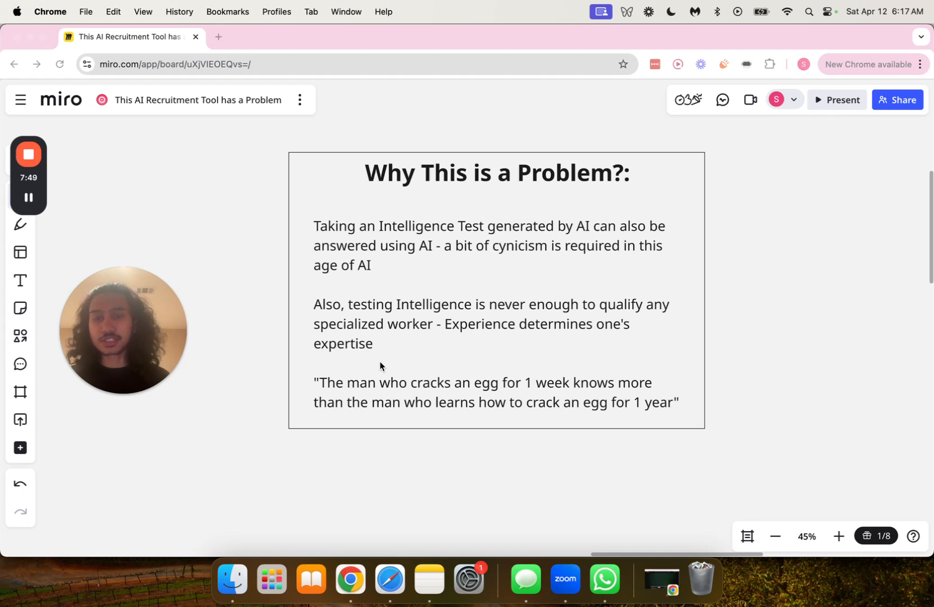
mouse_move(545, 396)
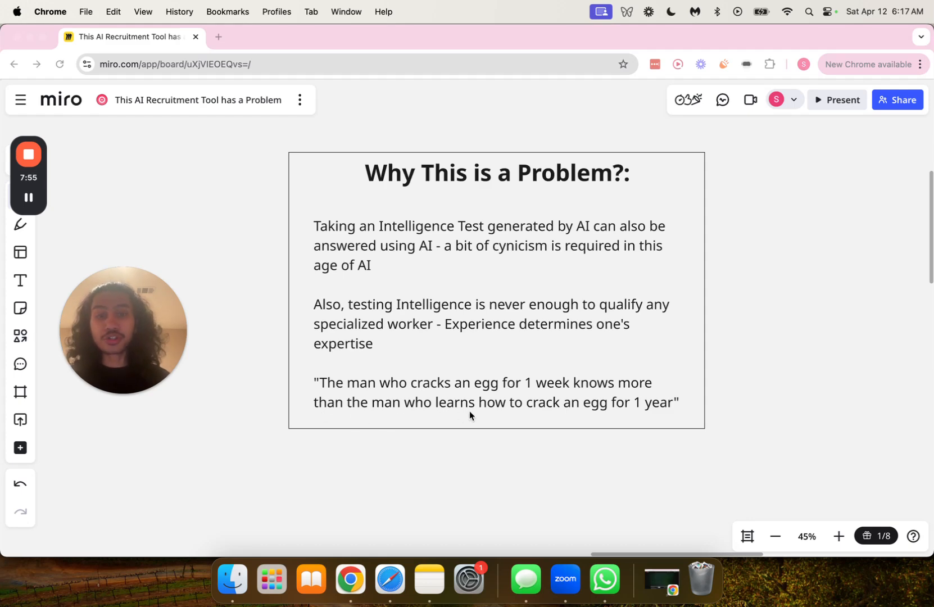
mouse_move(626, 417)
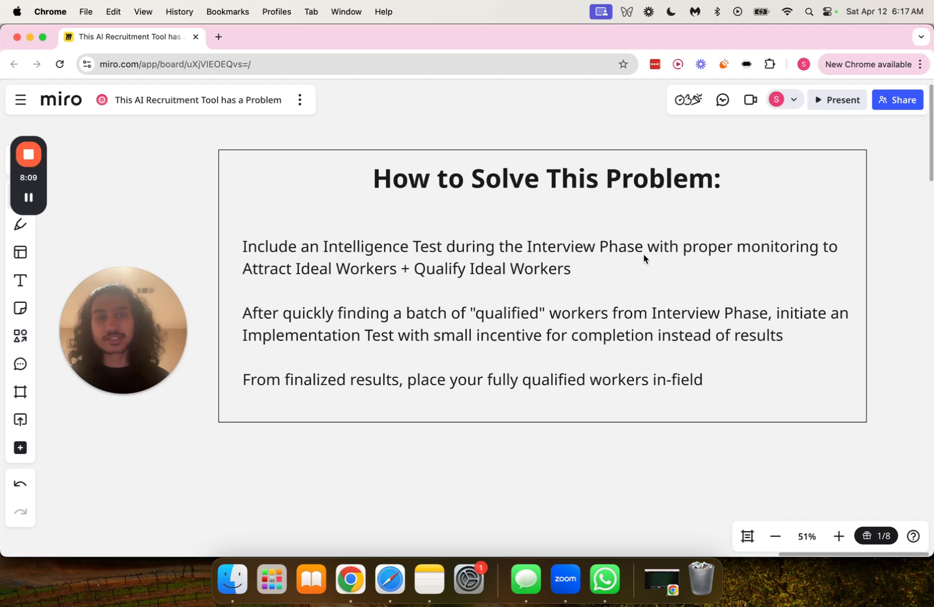
mouse_move(786, 256)
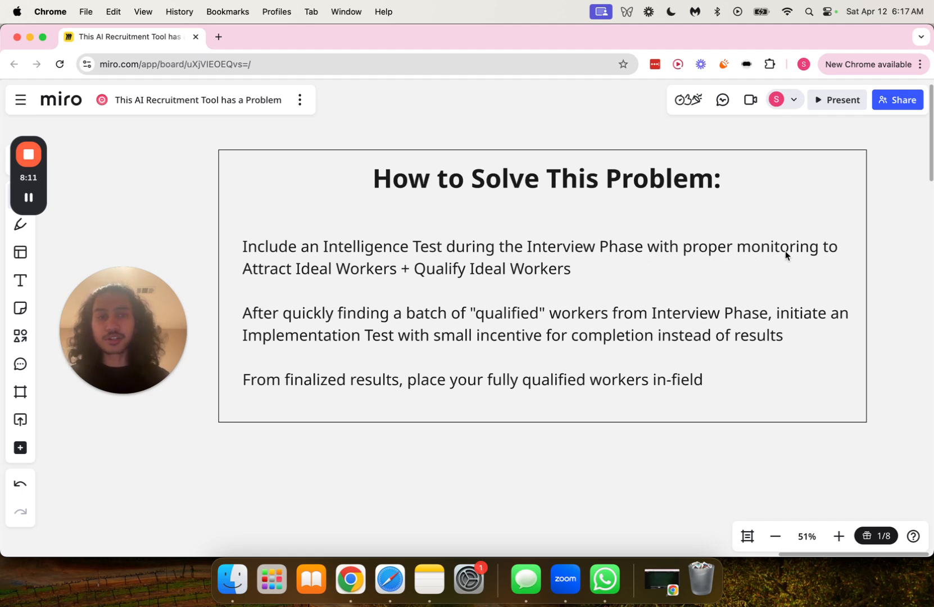
mouse_move(348, 286)
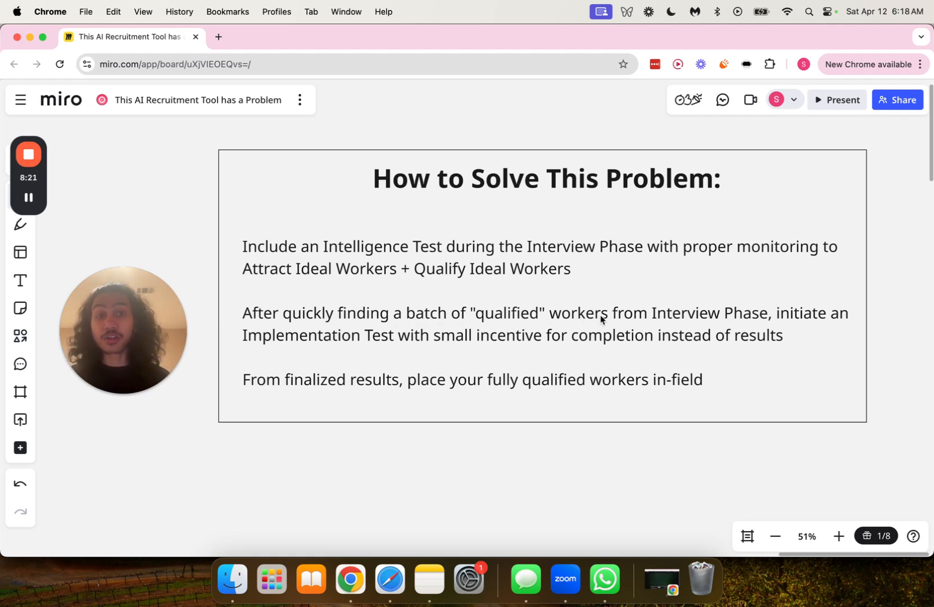
mouse_move(756, 322)
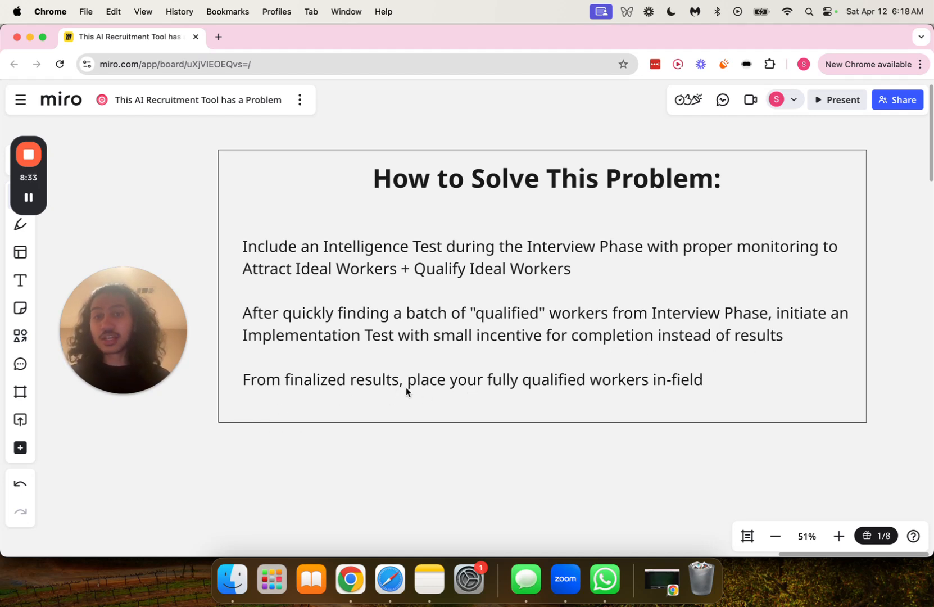
mouse_move(579, 391)
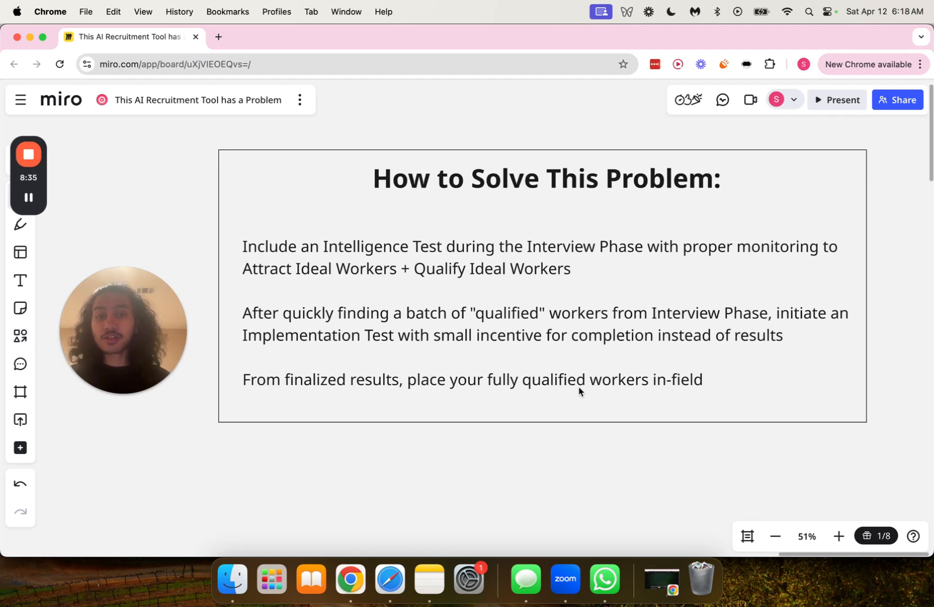
mouse_move(638, 394)
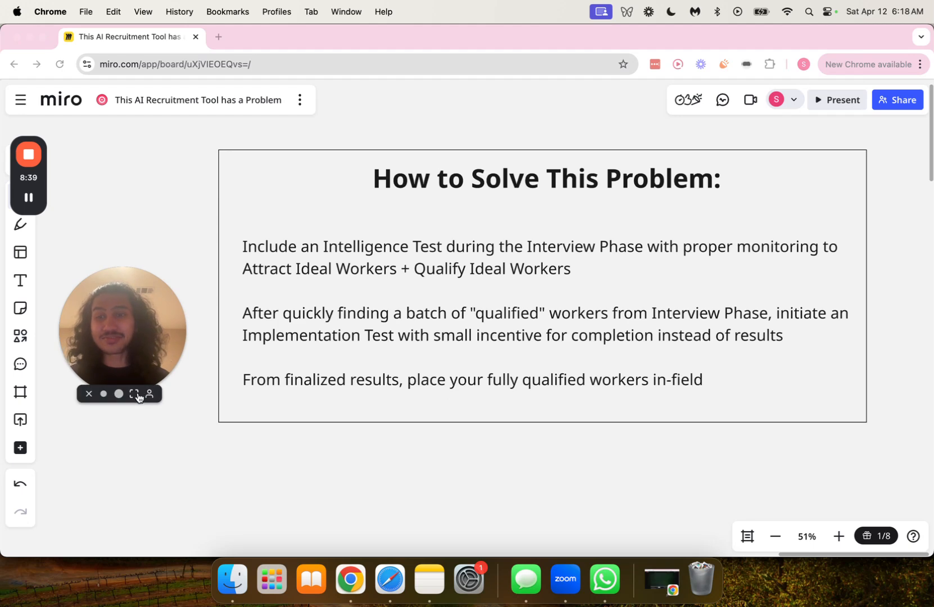
Navigate to the 'How to Solve This Problem' frame listing interview and implementation test steps
left_click(135, 393)
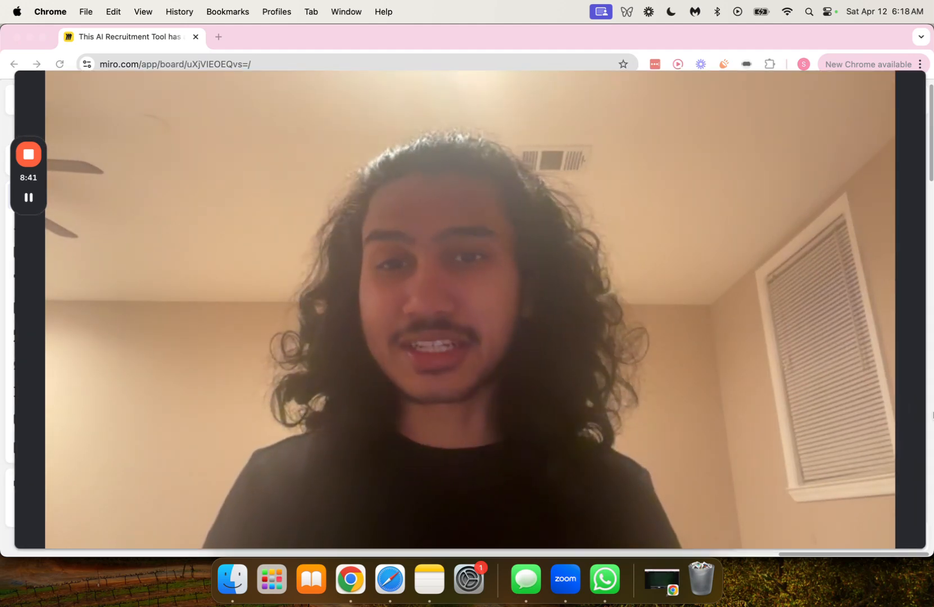